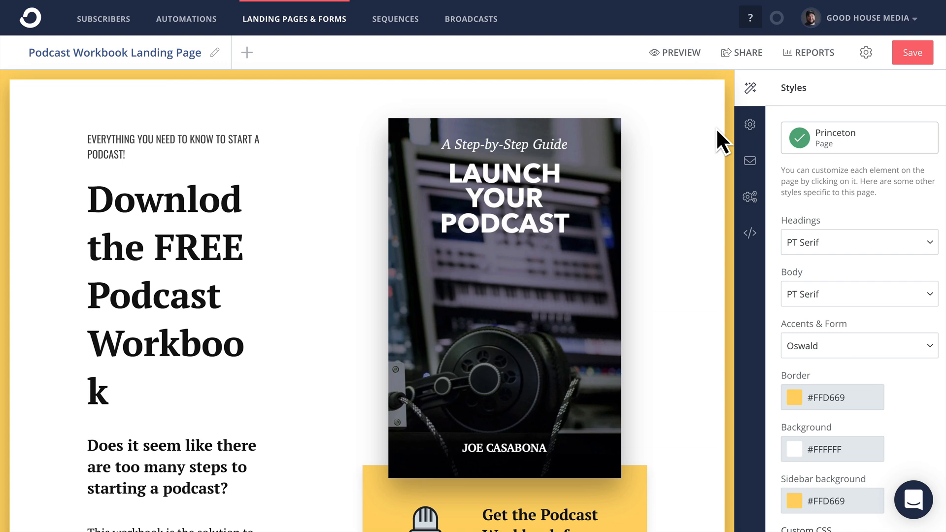
pyautogui.moveTo(718, 151)
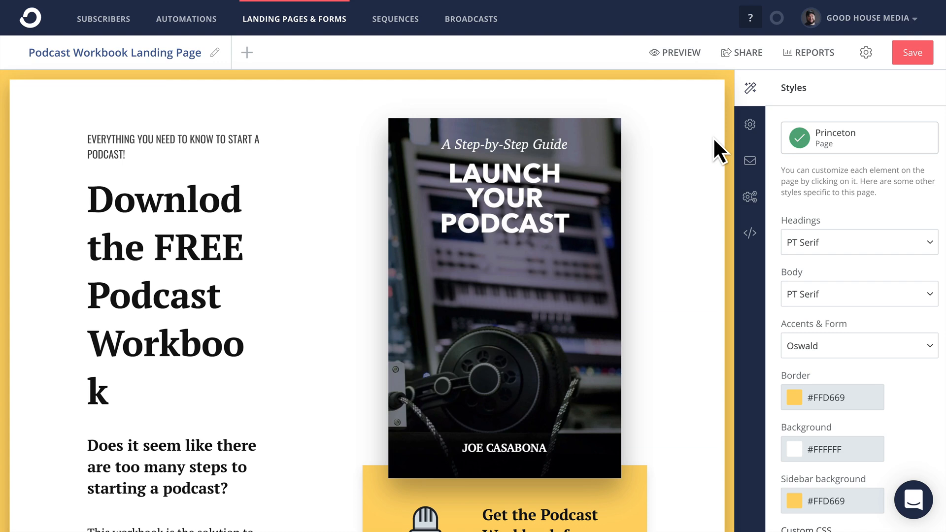
# - Review the landing page's Custom Domain choices in its settings and leave none selected
pyautogui.scroll(-3)
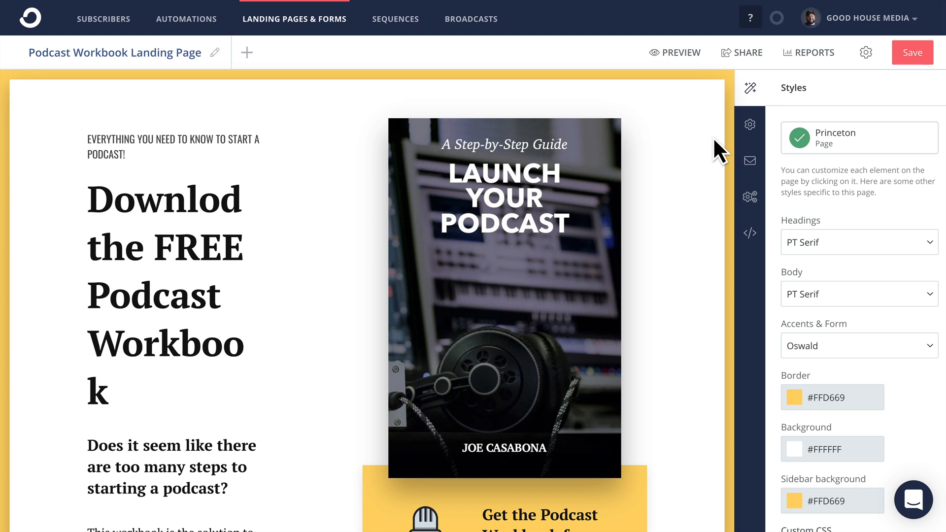
pyautogui.moveTo(733, 157)
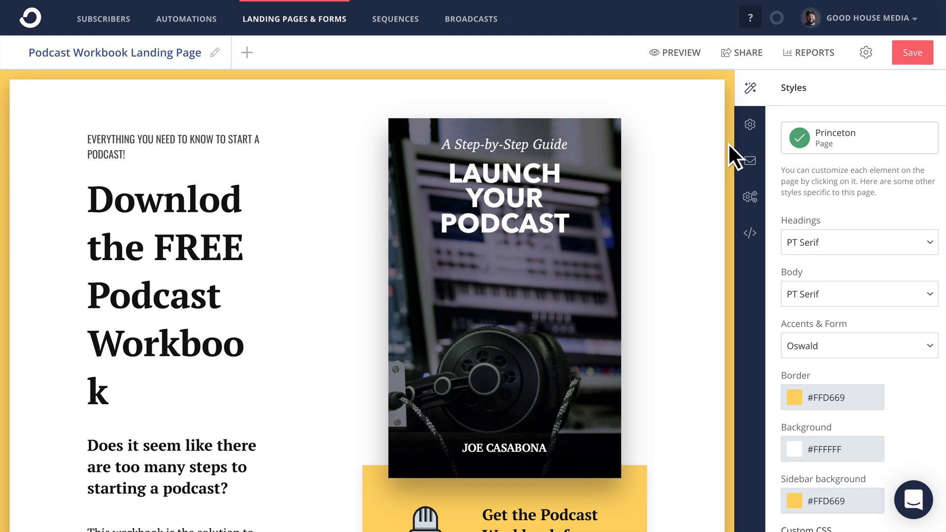
pyautogui.moveTo(718, 148)
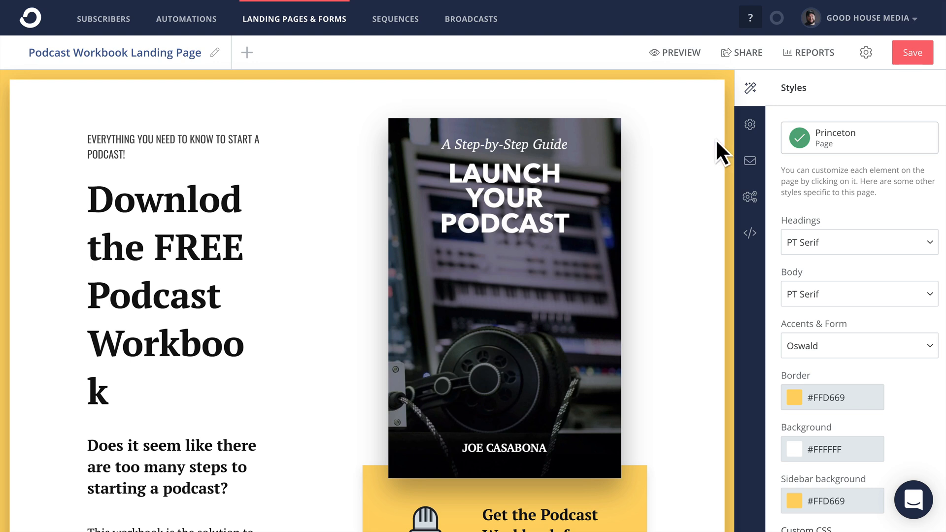
pyautogui.click(749, 124)
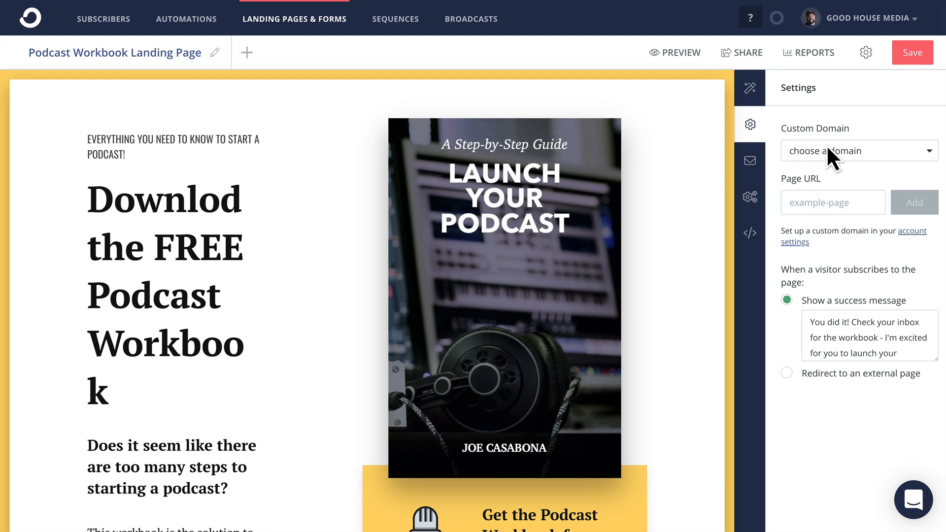
pyautogui.click(859, 151)
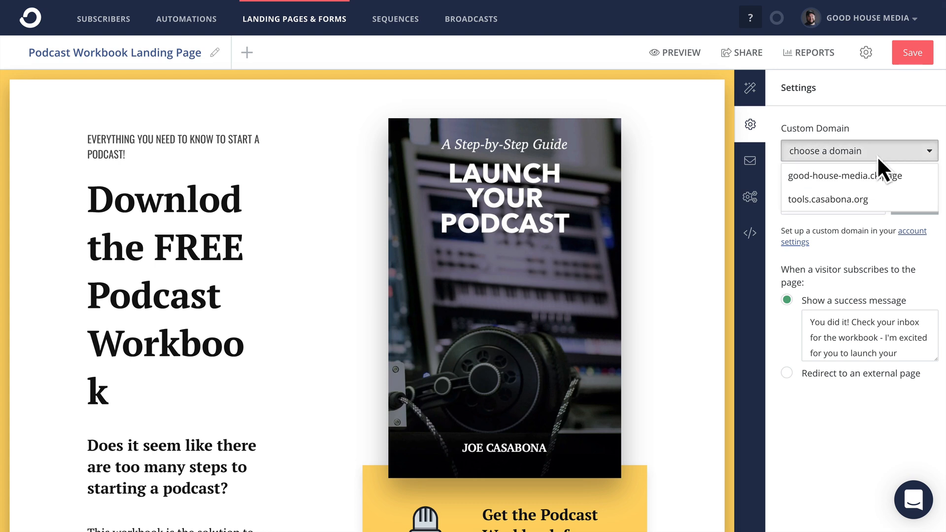
pyautogui.moveTo(893, 146)
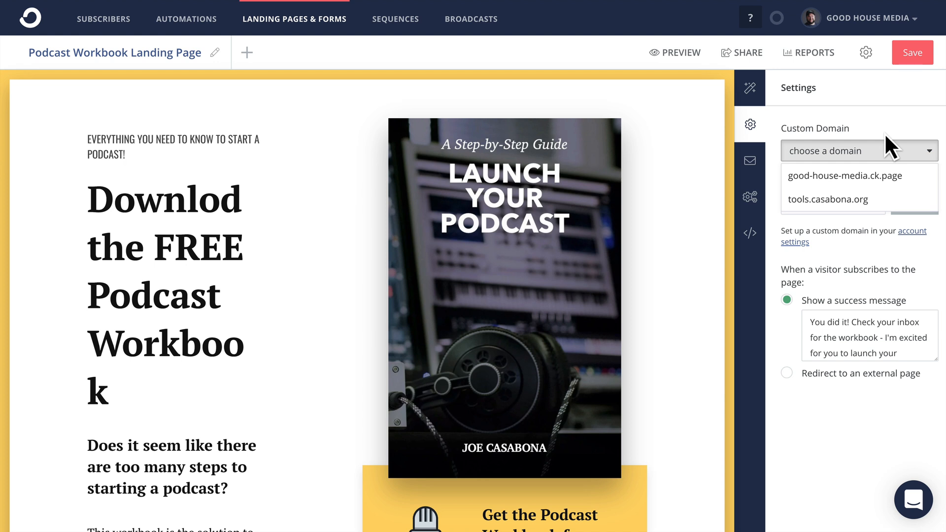
pyautogui.moveTo(891, 150)
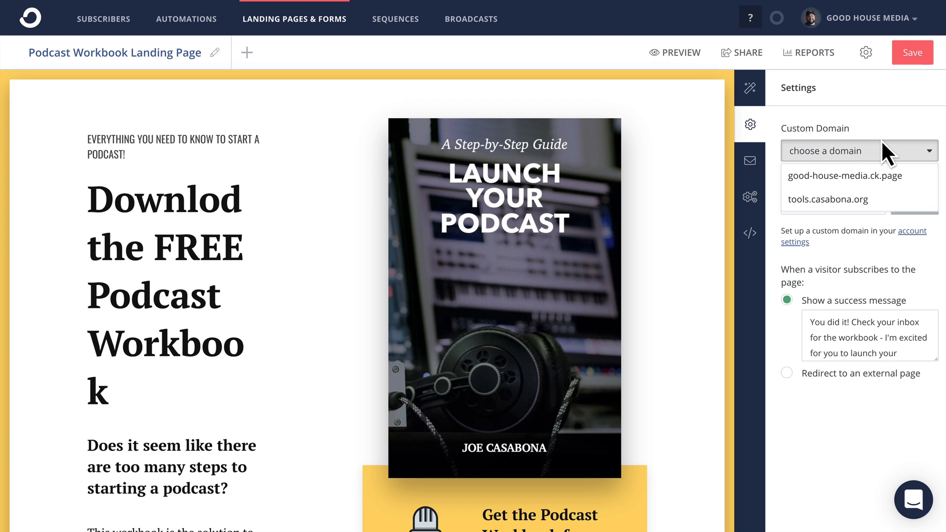
pyautogui.moveTo(891, 137)
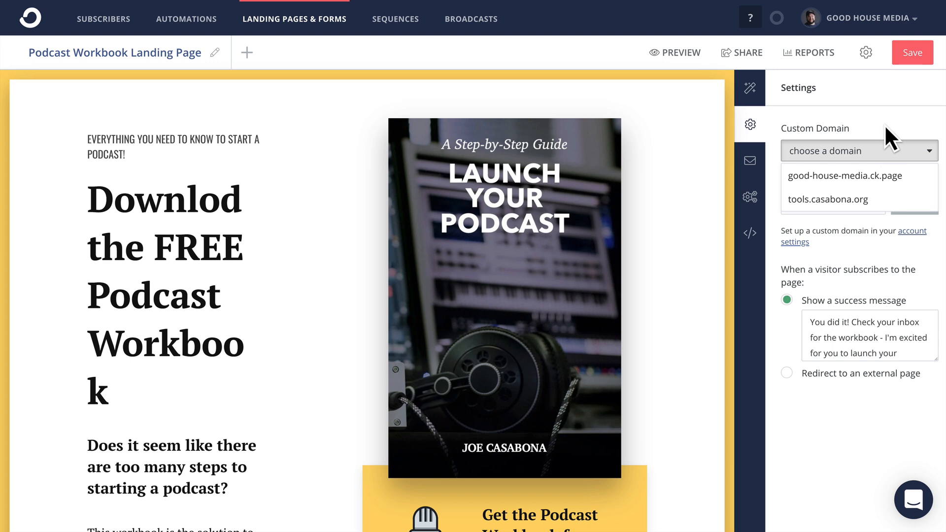
pyautogui.click(859, 150)
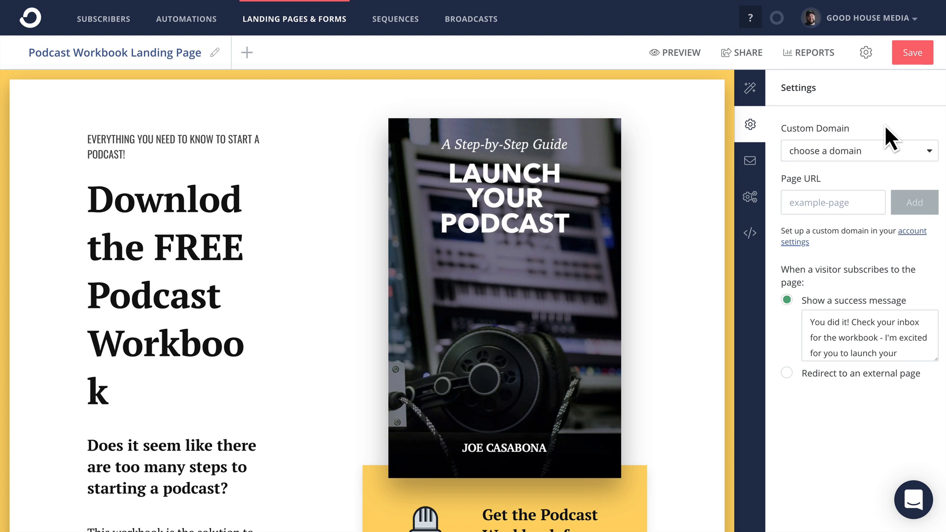
pyautogui.moveTo(862, 265)
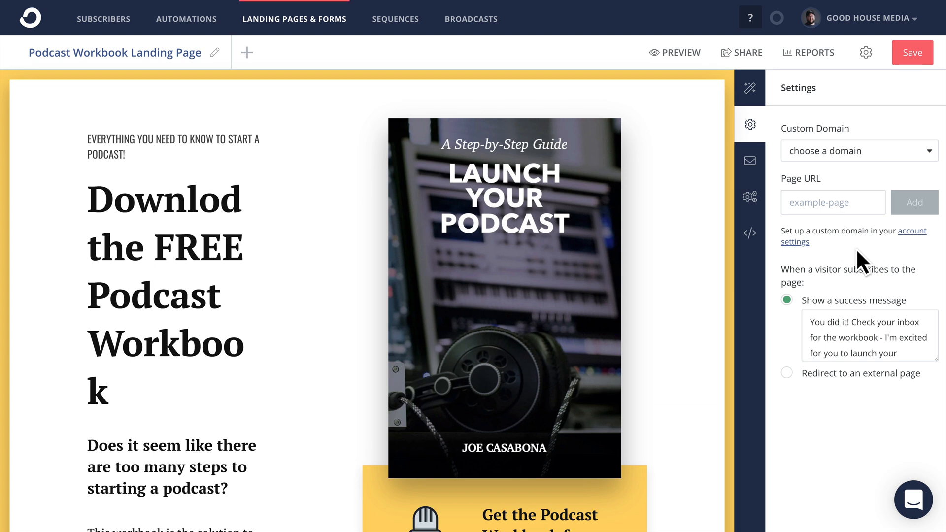
pyautogui.moveTo(903, 256)
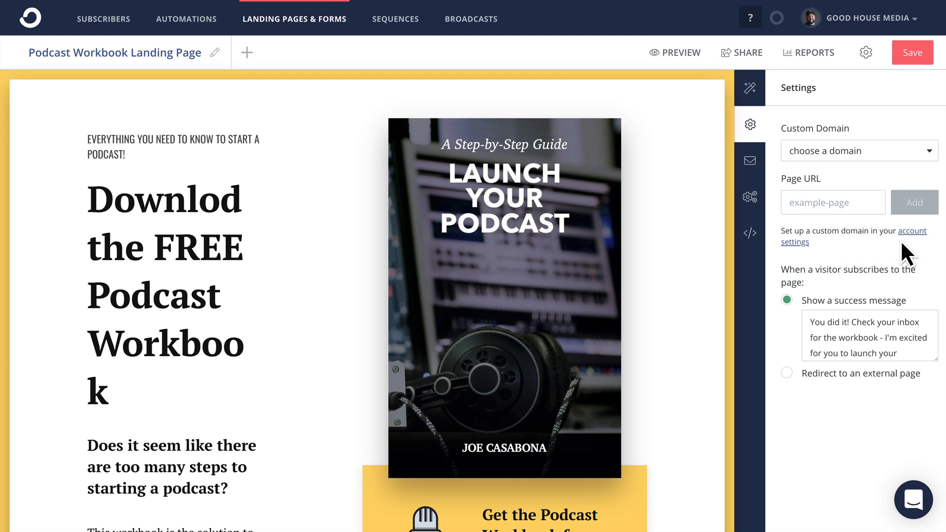
pyautogui.moveTo(910, 251)
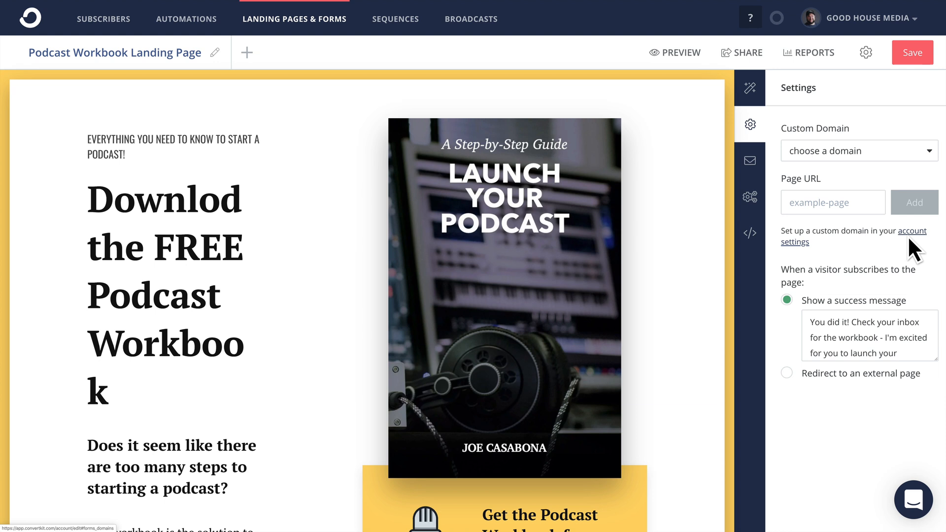
# - Go to Account settings > Custom Domains, where tools.casabona.org is listed
pyautogui.click(794, 236)
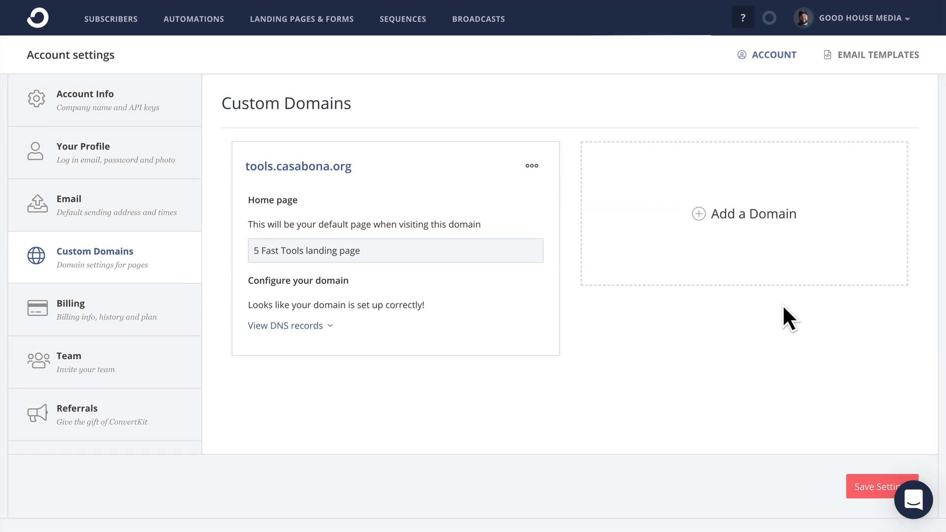
pyautogui.moveTo(751, 239)
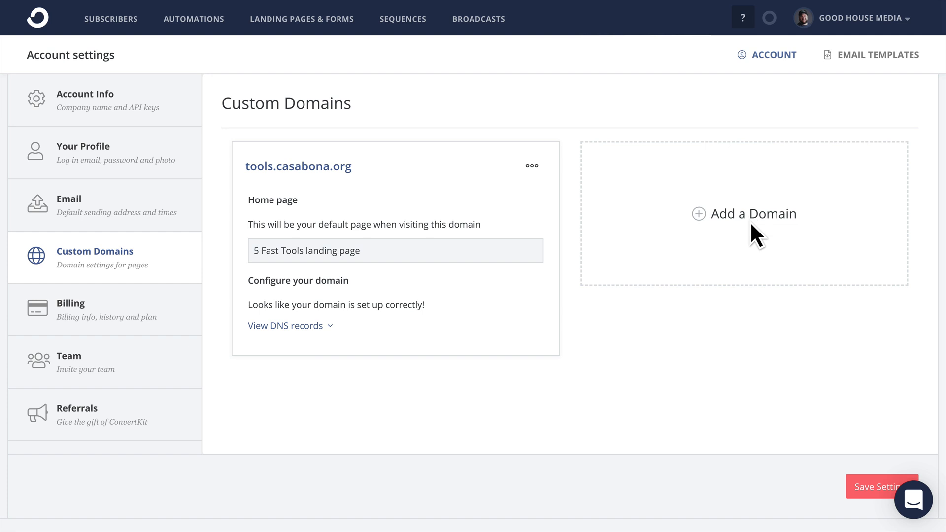
# - Start a new custom domain podcastworkbook.com with Podcast Workbook Landing Page as homepage
pyautogui.click(745, 213)
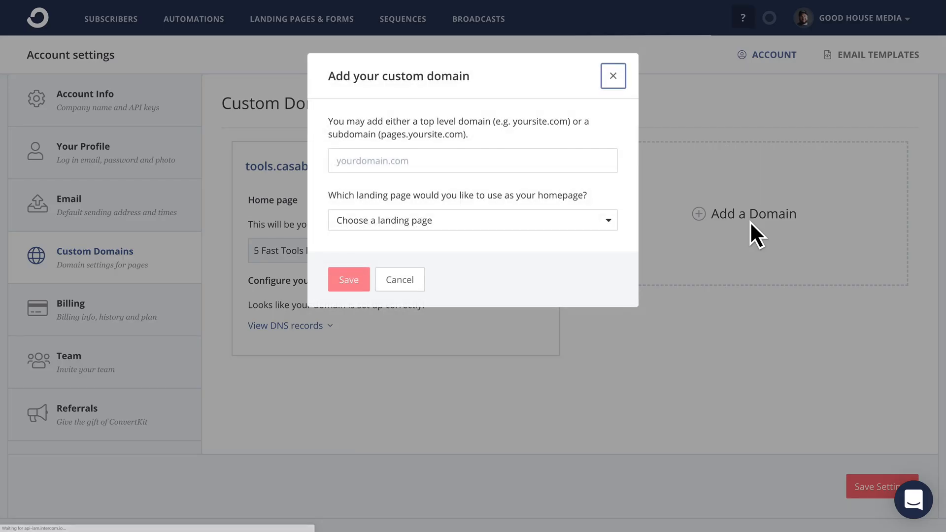
pyautogui.click(473, 160)
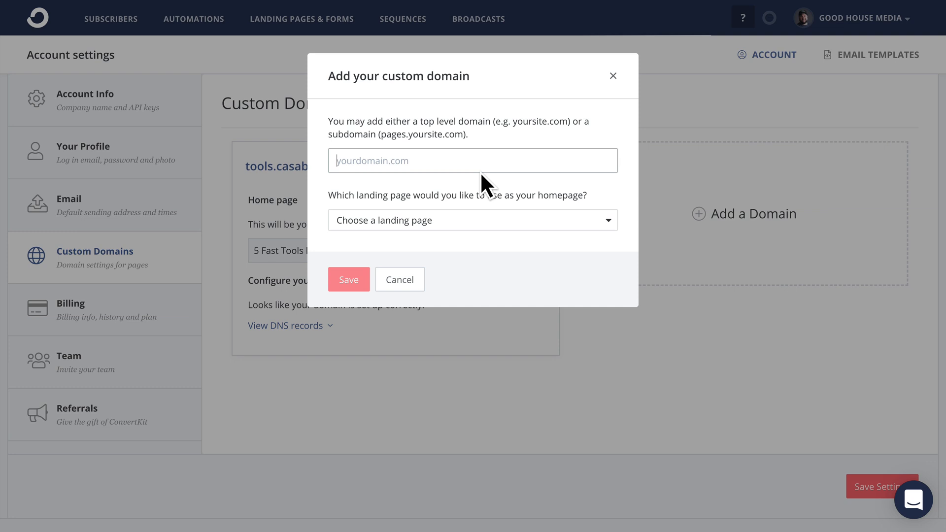
pyautogui.write('podcastworkbook.com')
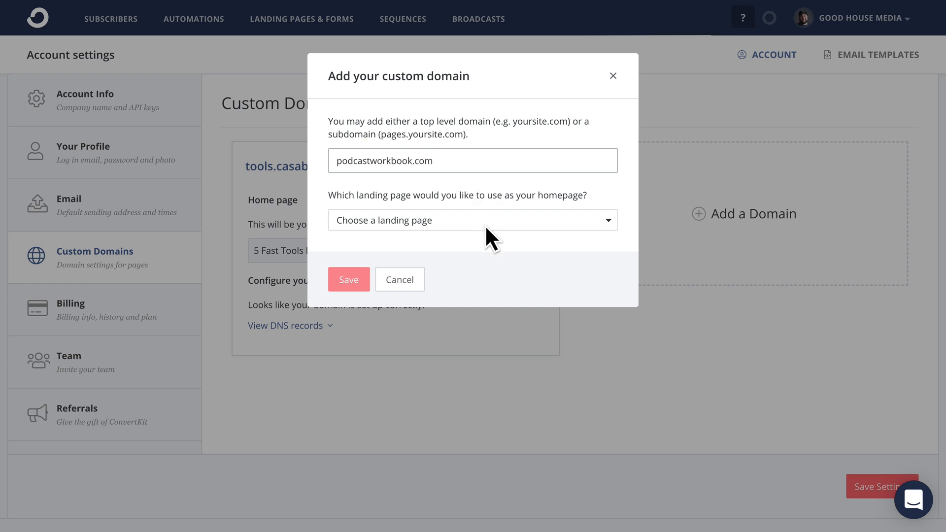
pyautogui.click(473, 220)
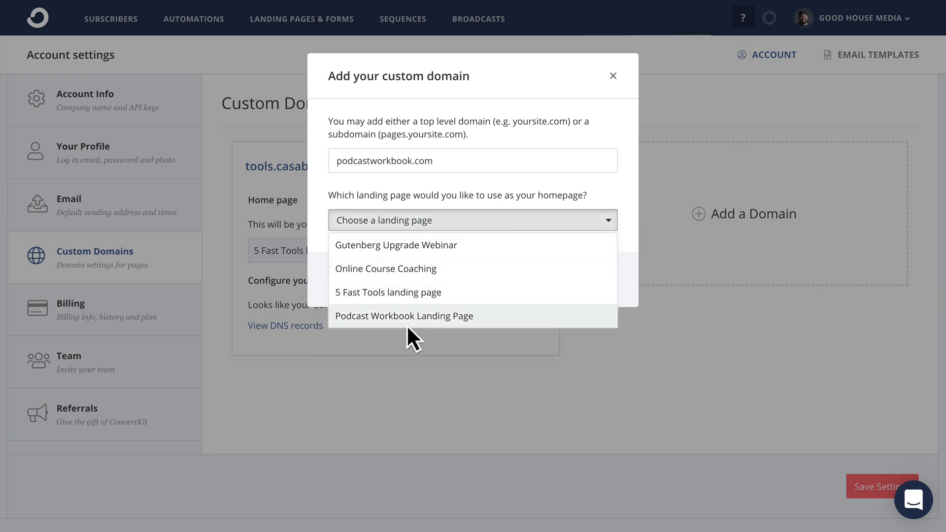
pyautogui.click(404, 316)
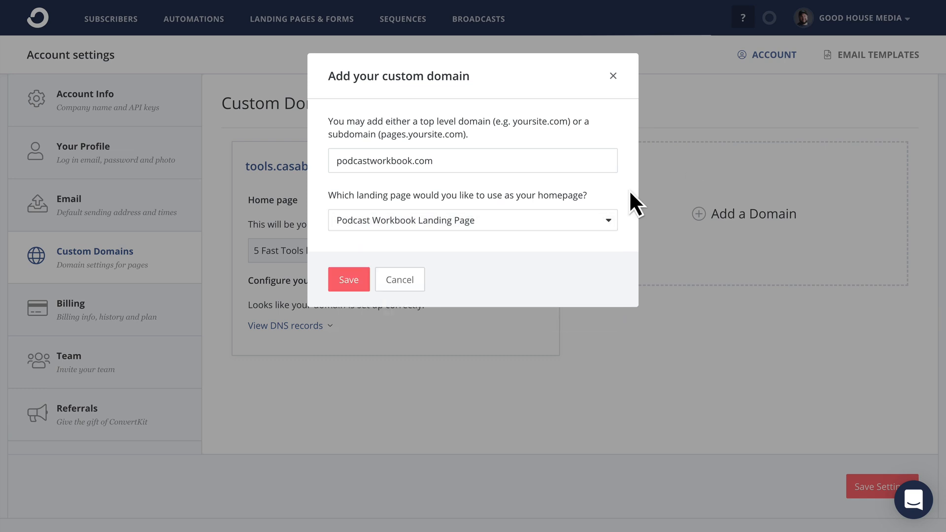
# - Save podcastworkbook.com and select the first of its three unverified A record IPs
pyautogui.click(349, 280)
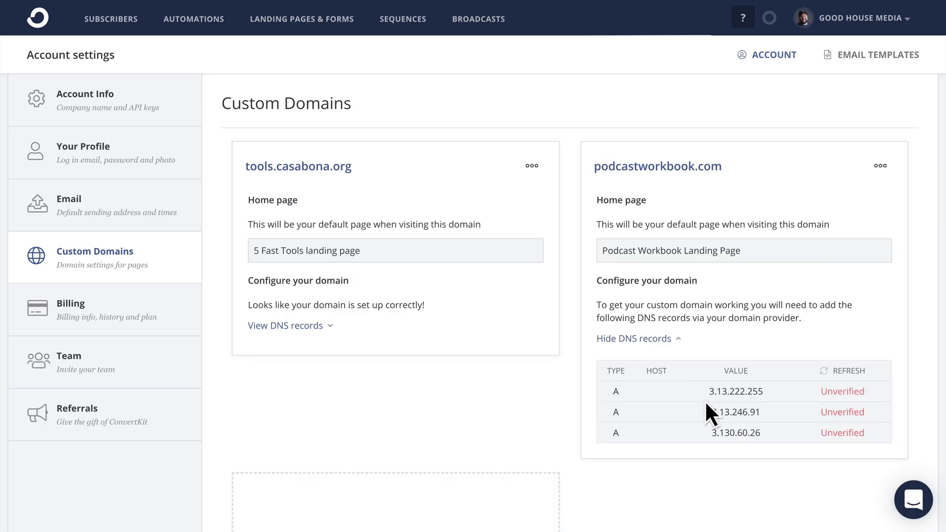
pyautogui.moveTo(732, 431)
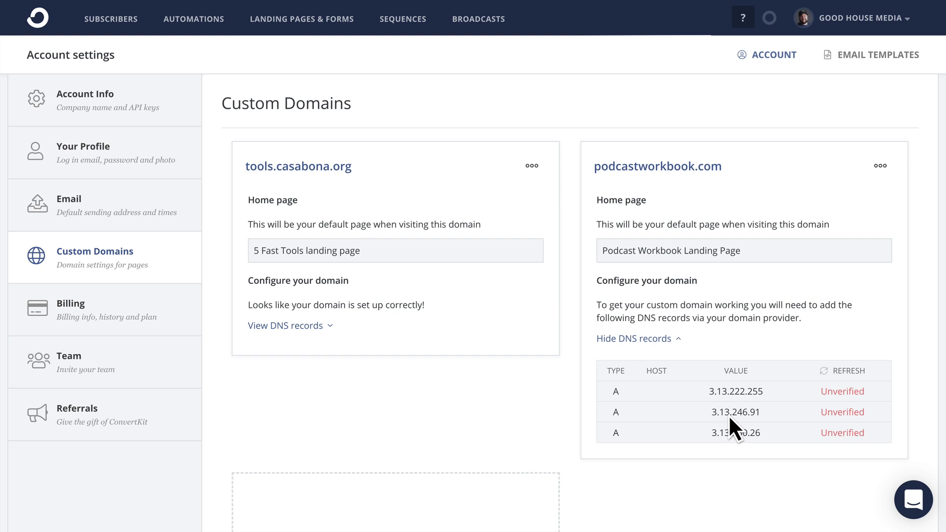
pyautogui.moveTo(735, 406)
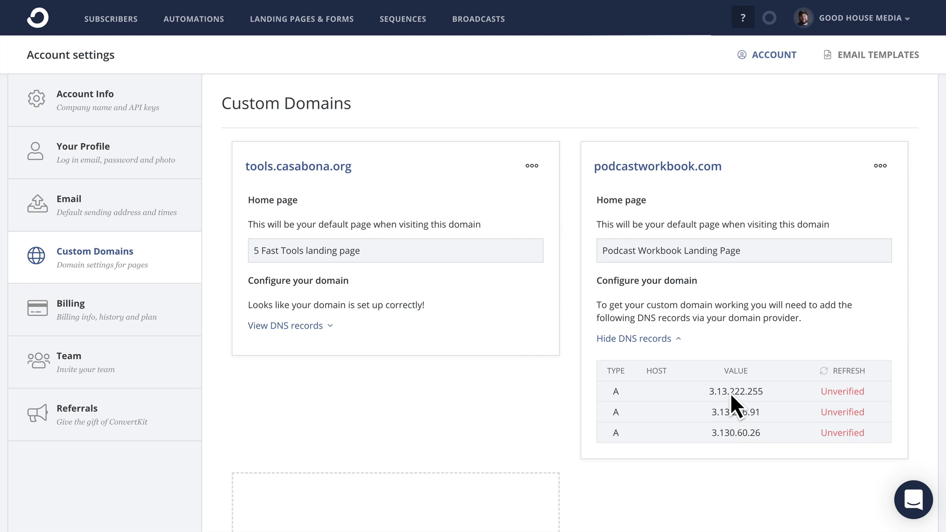
pyautogui.scroll(-3)
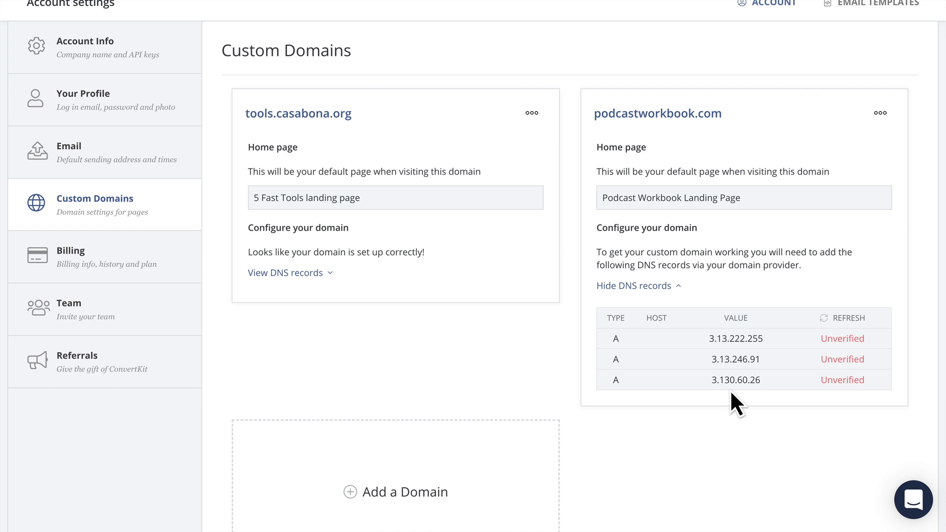
pyautogui.moveTo(717, 369)
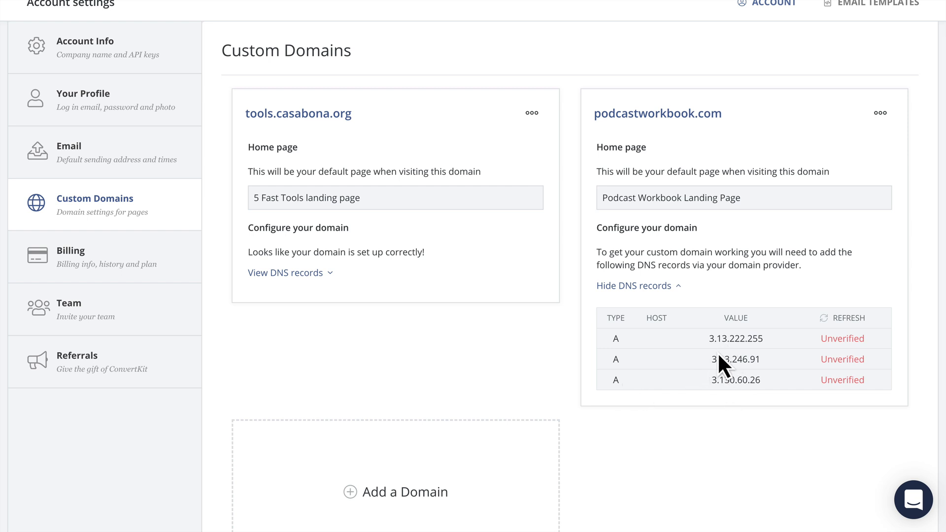
pyautogui.moveTo(718, 360)
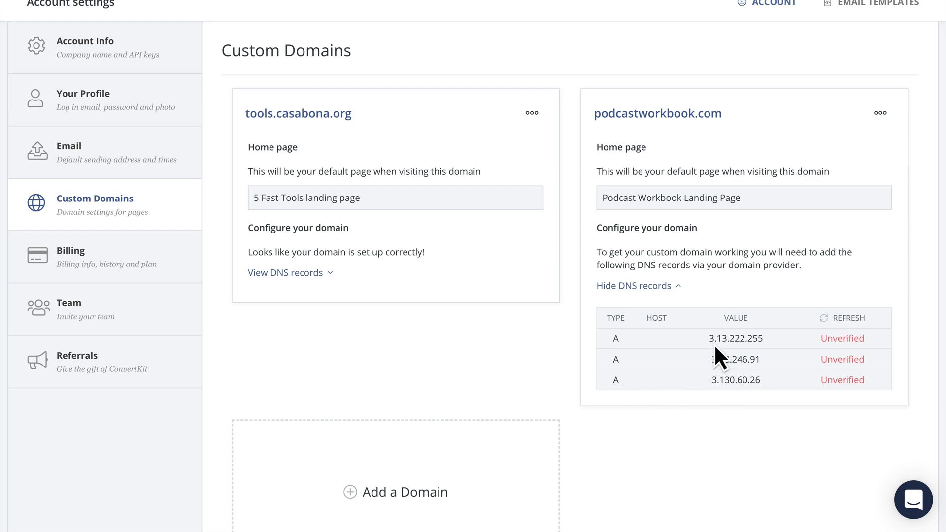
pyautogui.doubleClick(735, 339)
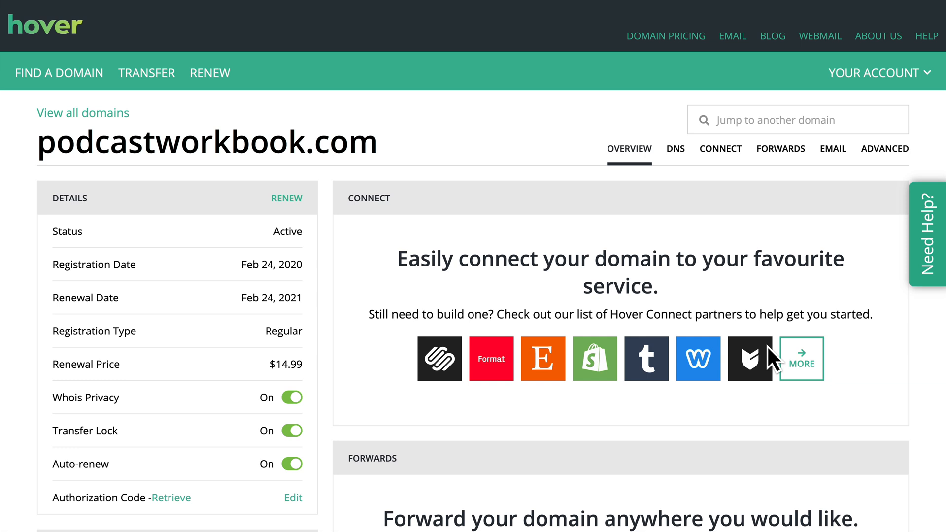
pyautogui.moveTo(527, 160)
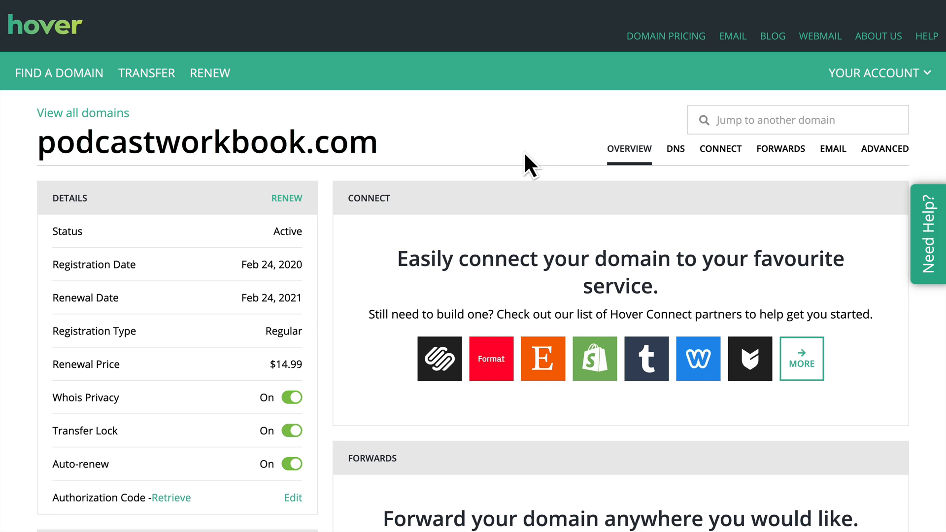
pyautogui.moveTo(408, 142)
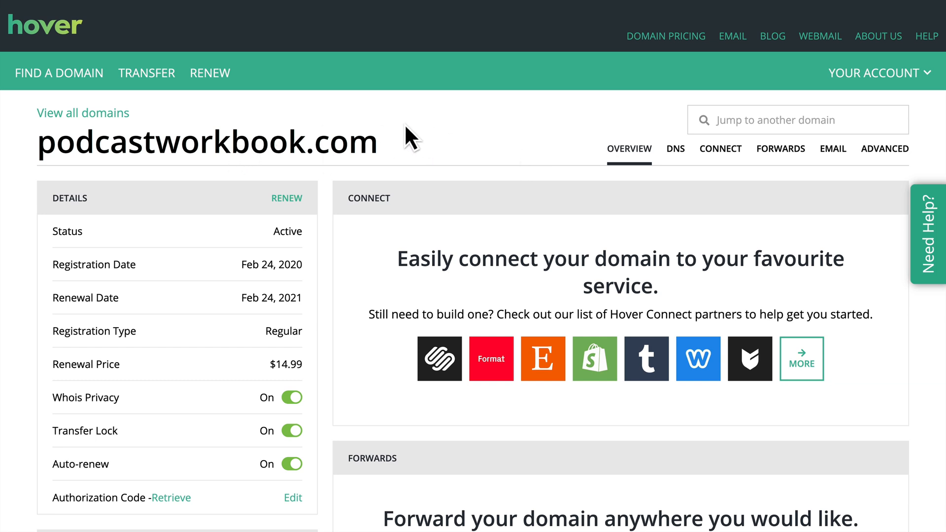
pyautogui.moveTo(664, 173)
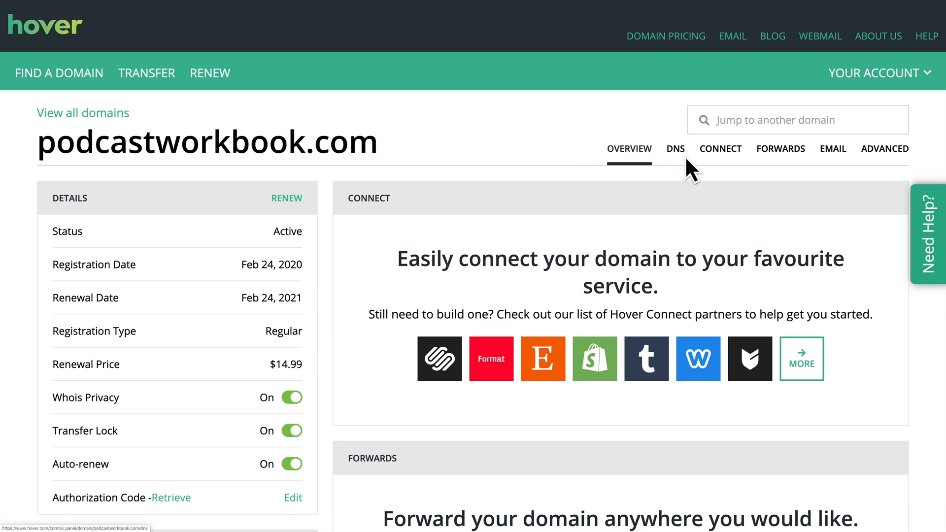
# - Delete the wildcard and @ A records from podcastworkbook.com's Hover DNS
pyautogui.click(675, 147)
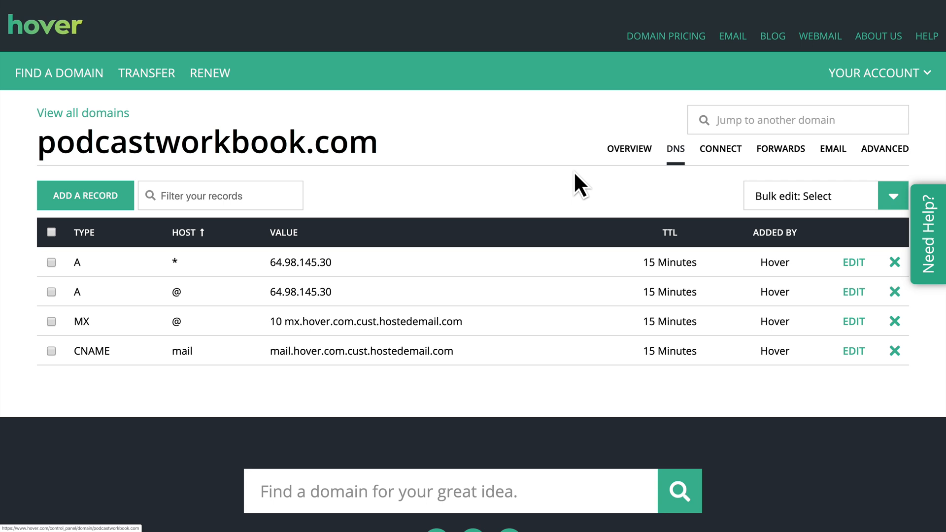
pyautogui.moveTo(810, 266)
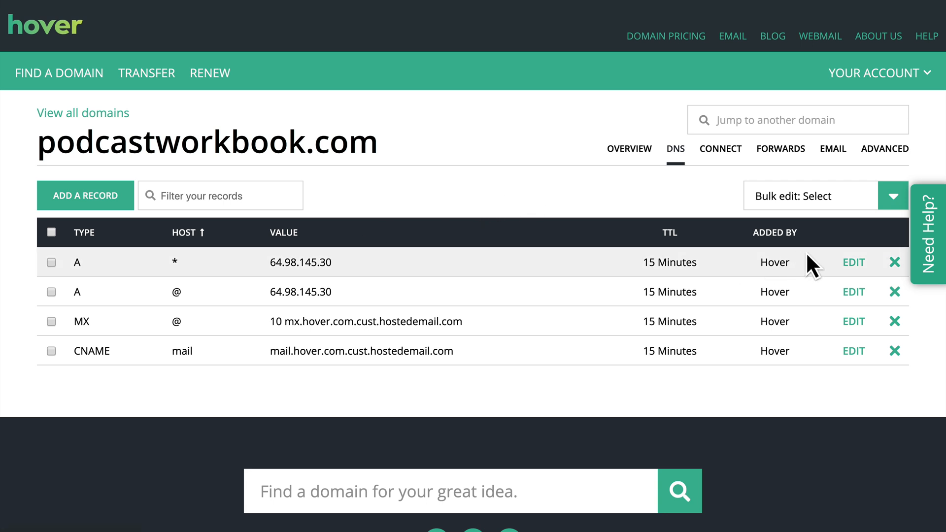
pyautogui.click(894, 262)
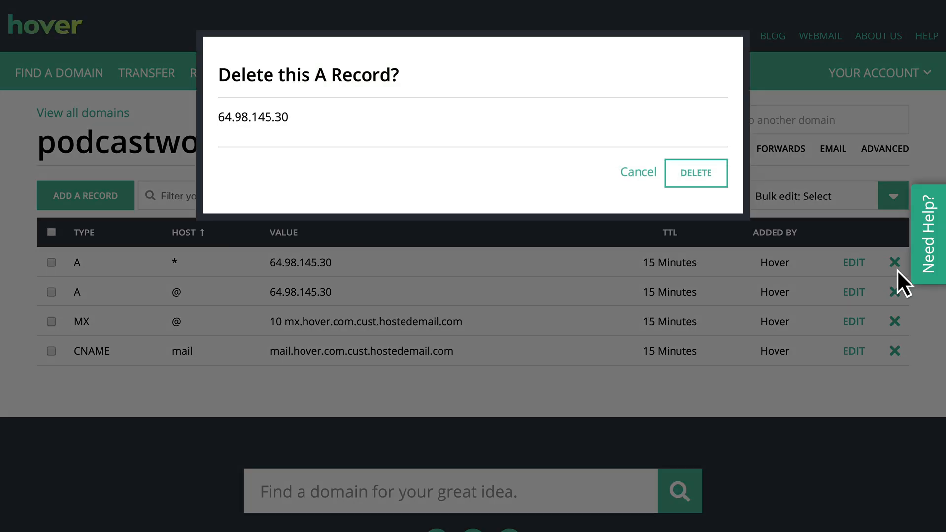
pyautogui.click(696, 172)
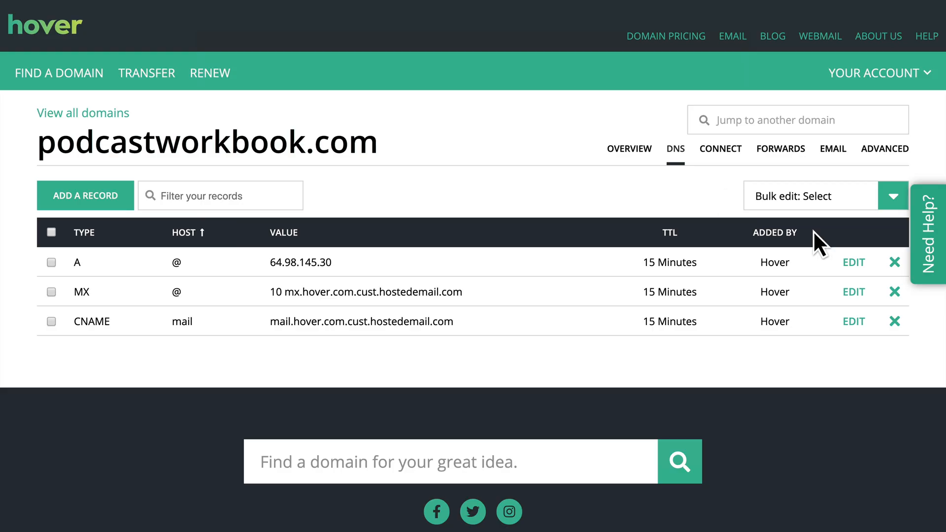
pyautogui.click(894, 262)
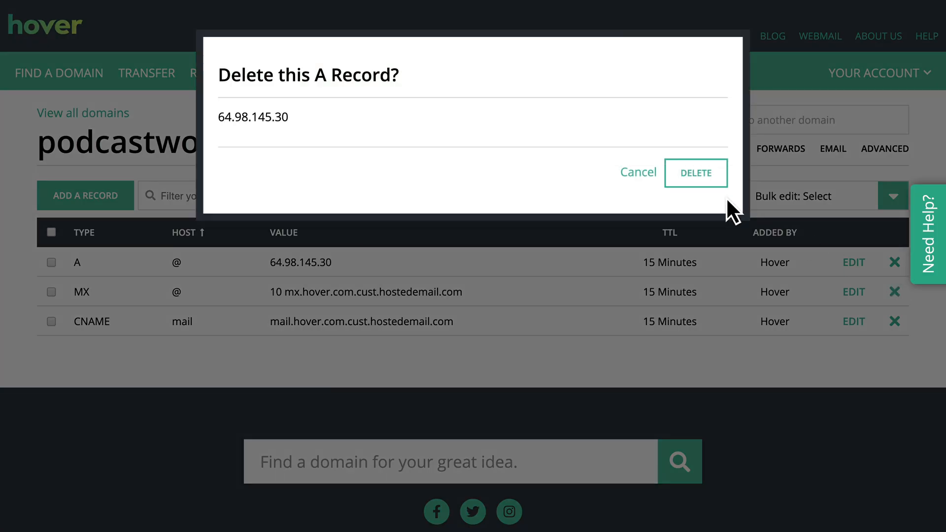
pyautogui.click(696, 172)
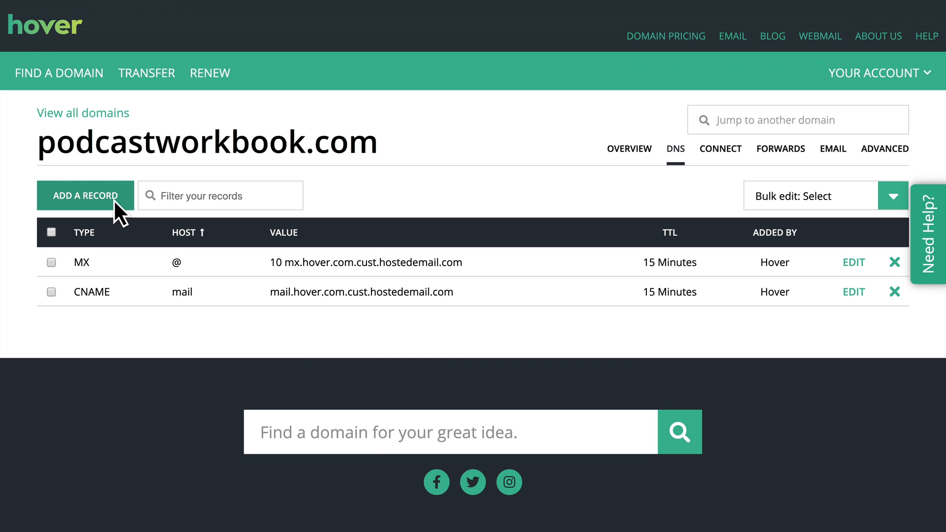
# - Begin a new Hover A record with hostname @ and IP 3.13.222.255
pyautogui.click(85, 195)
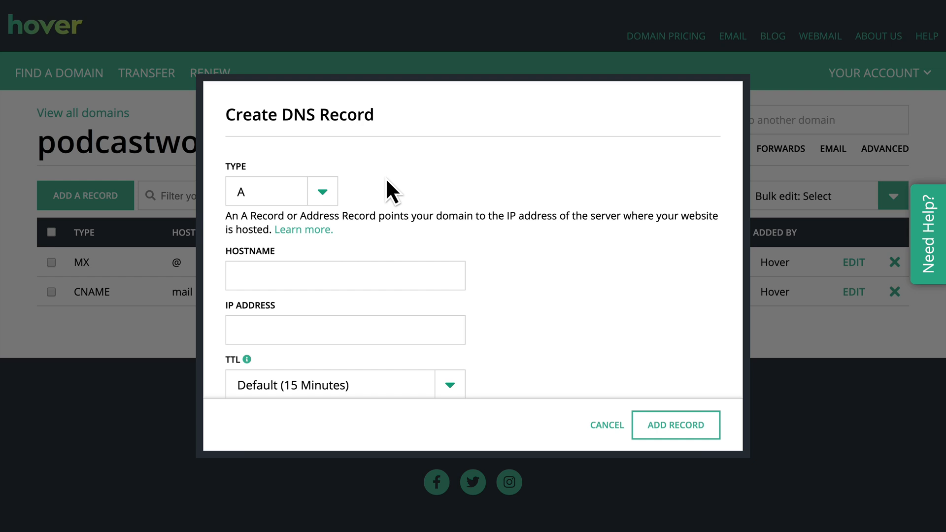
pyautogui.scroll(-3)
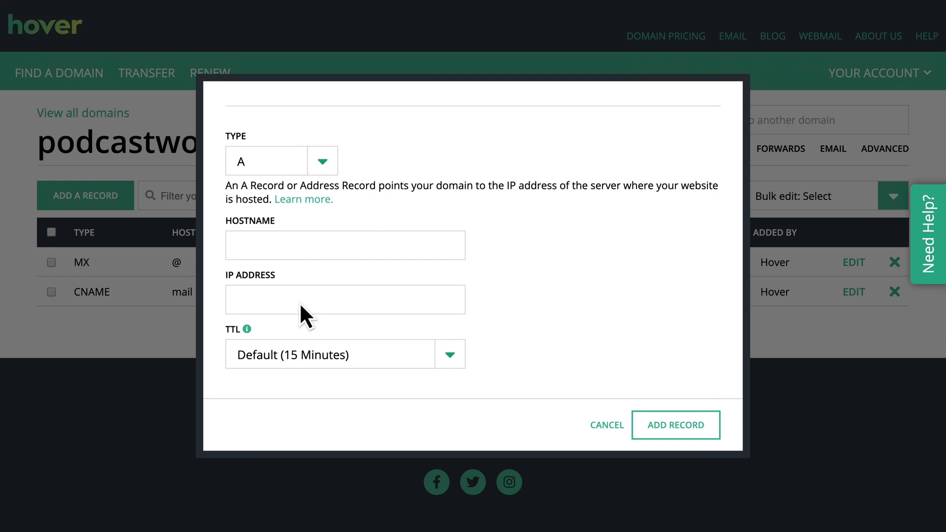
pyautogui.click(345, 300)
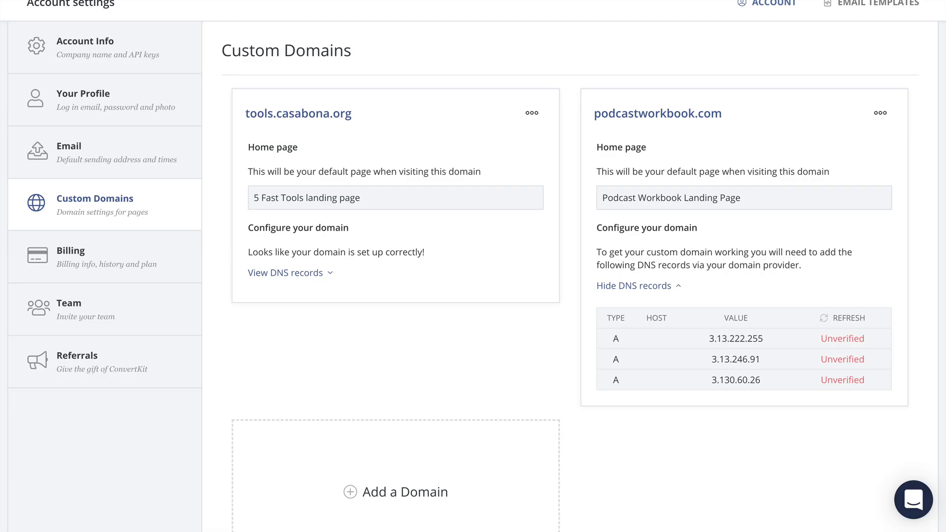
pyautogui.moveTo(665, 407)
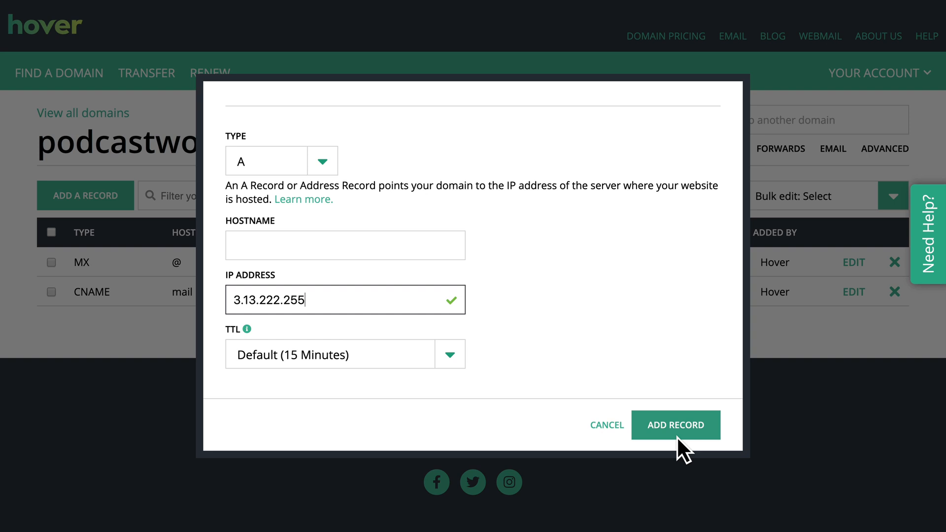
pyautogui.click(676, 426)
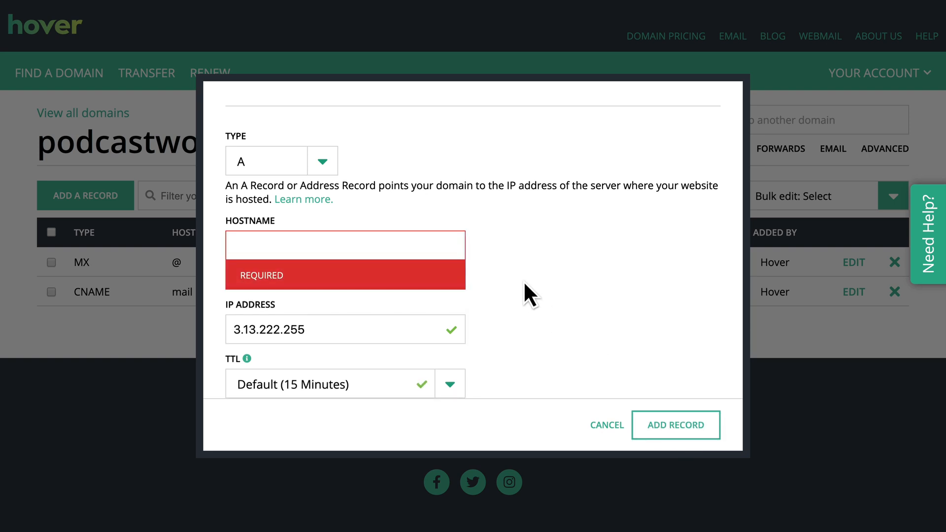
pyautogui.moveTo(447, 280)
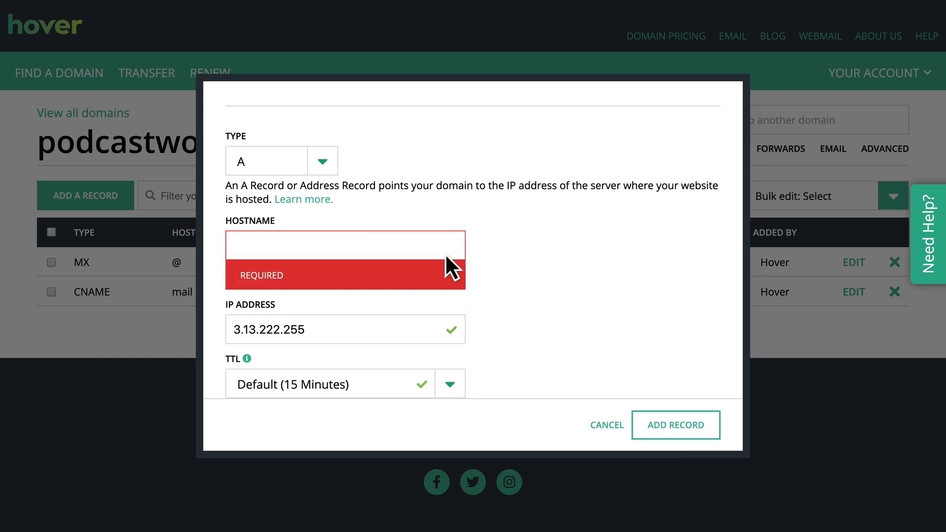
pyautogui.write('@')
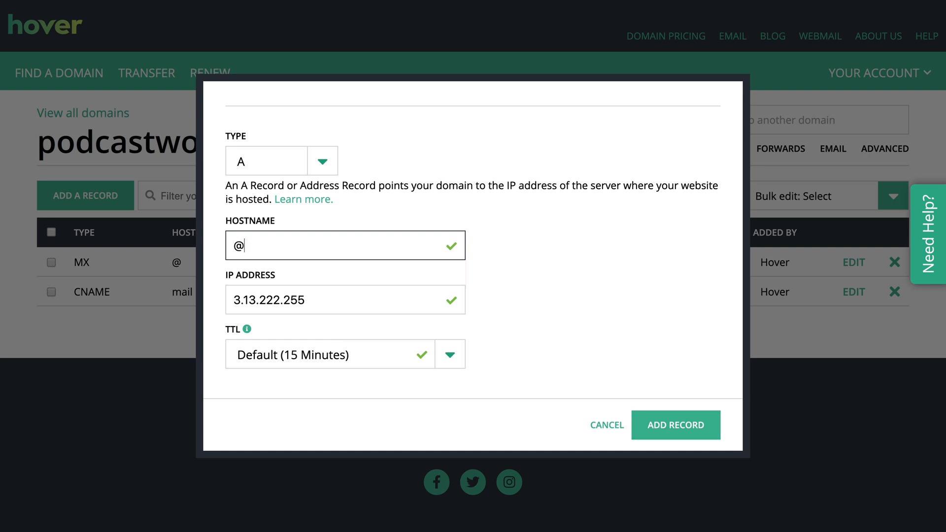
pyautogui.moveTo(351, 258)
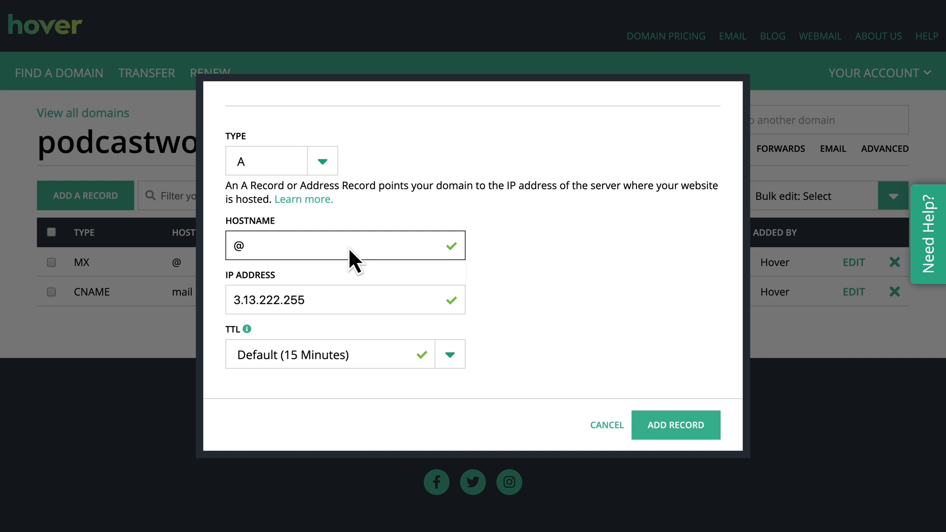
pyautogui.click(345, 299)
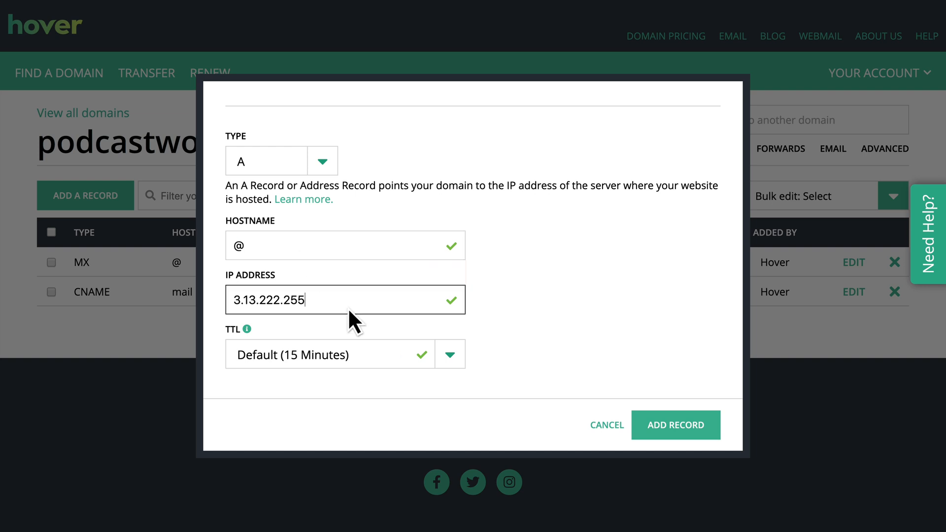
pyautogui.moveTo(531, 359)
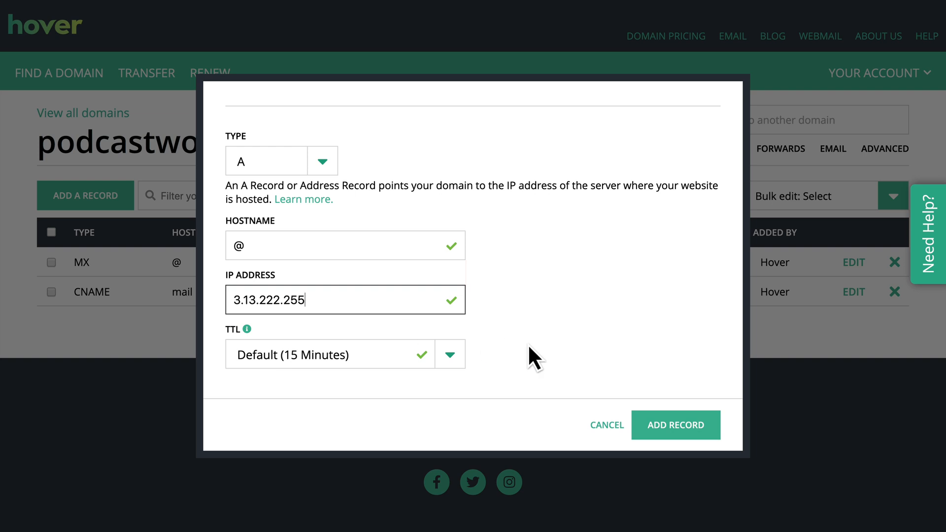
pyautogui.moveTo(254, 350)
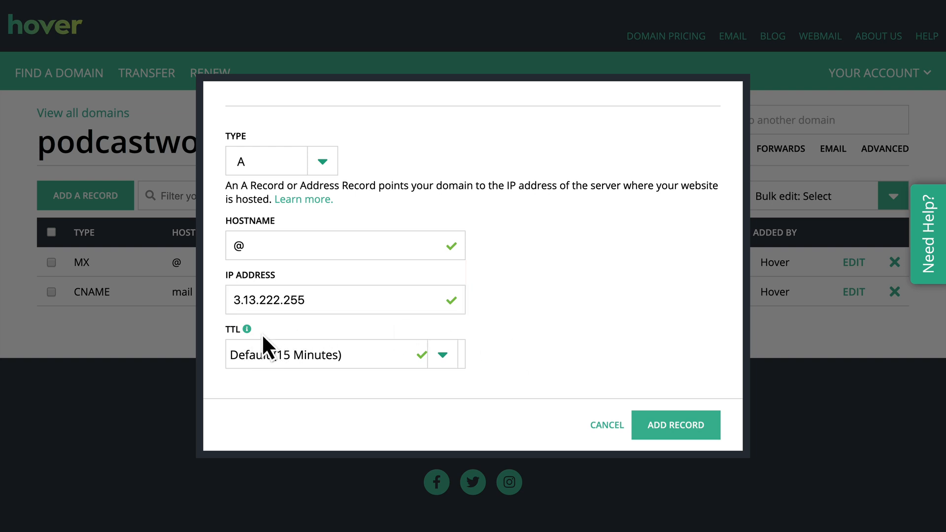
# - Give the @ A record a 5-minute TTL and add it
pyautogui.click(442, 354)
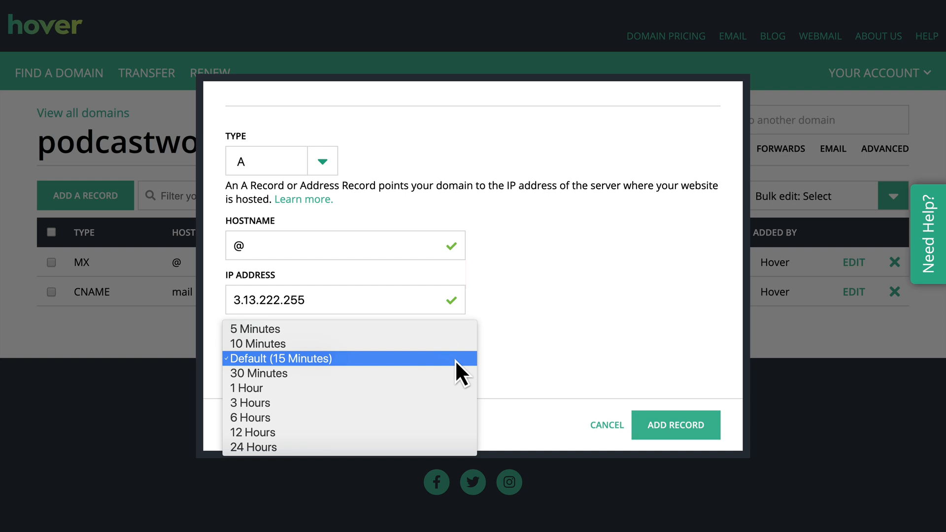
pyautogui.click(254, 329)
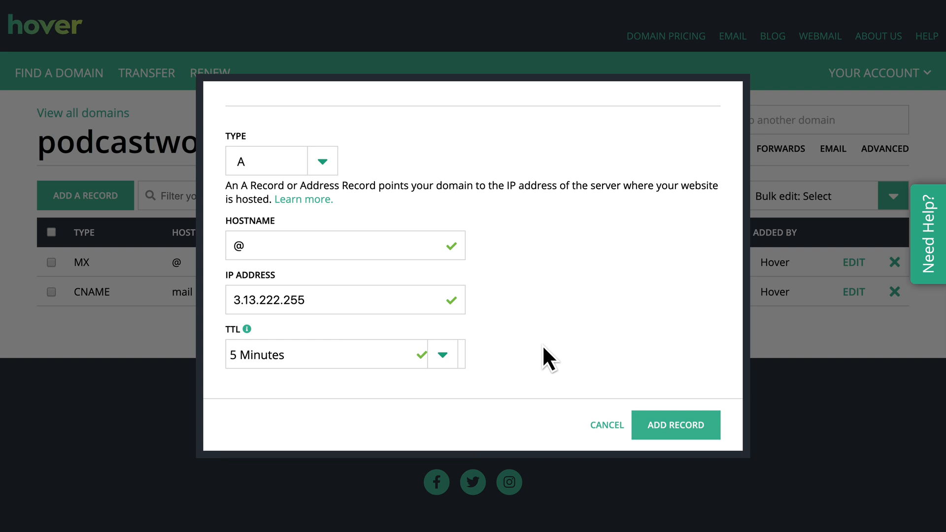
pyautogui.click(677, 425)
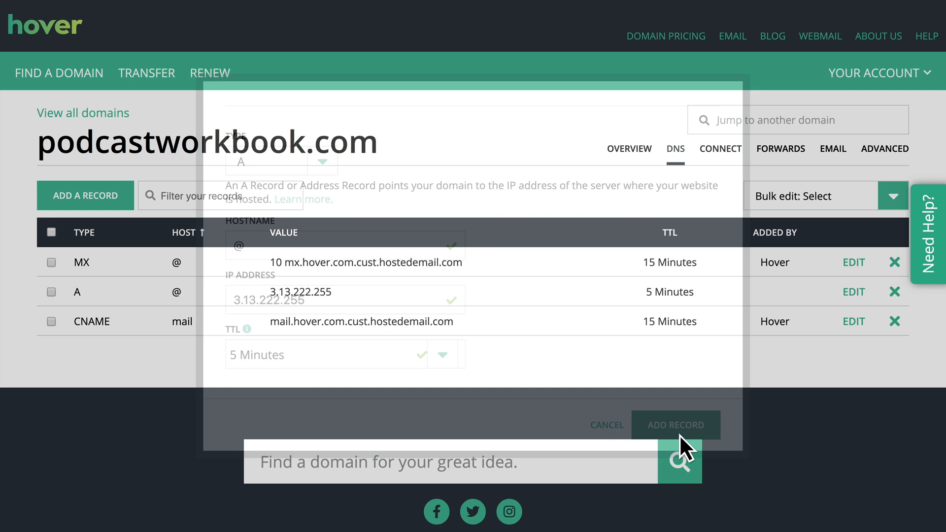
pyautogui.click(675, 425)
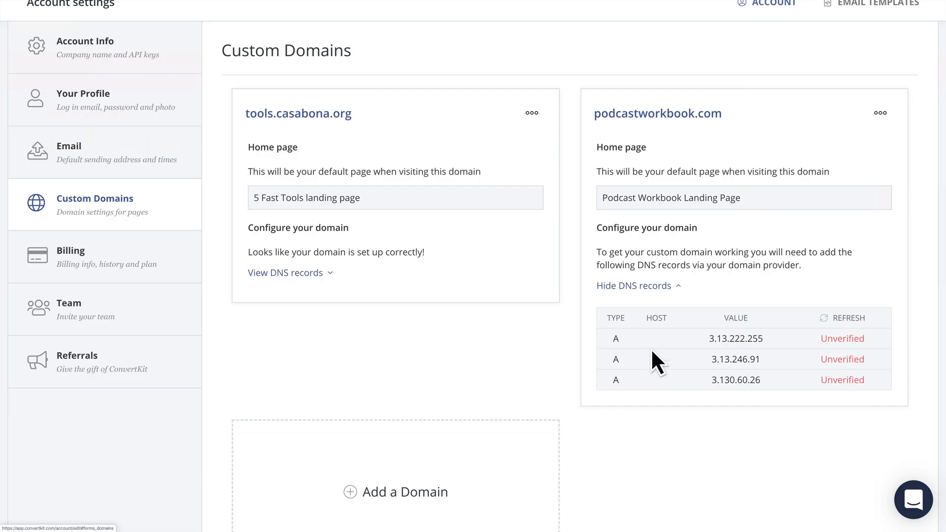
# - Add @ A records for 3.13.246.91 and 3.130.60.26, completing ConvertKit's three
pyautogui.doubleClick(736, 359)
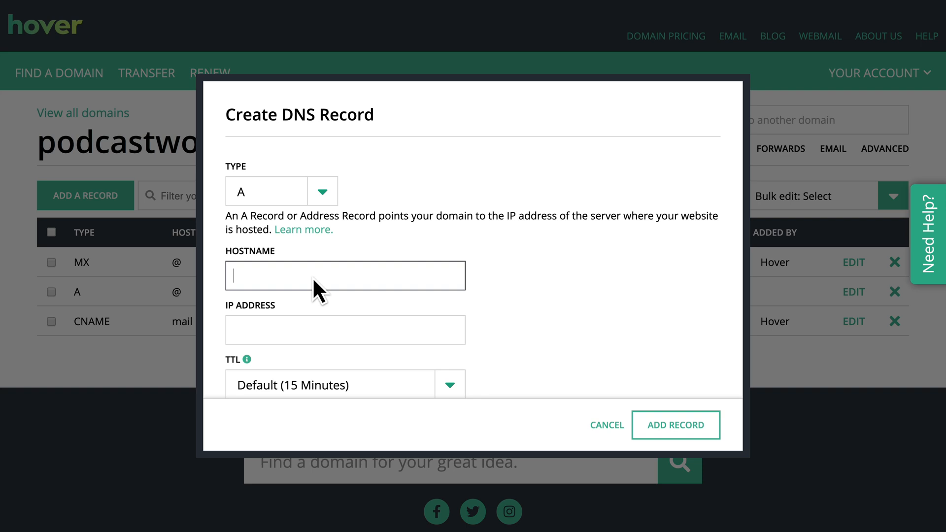
pyautogui.write('@')
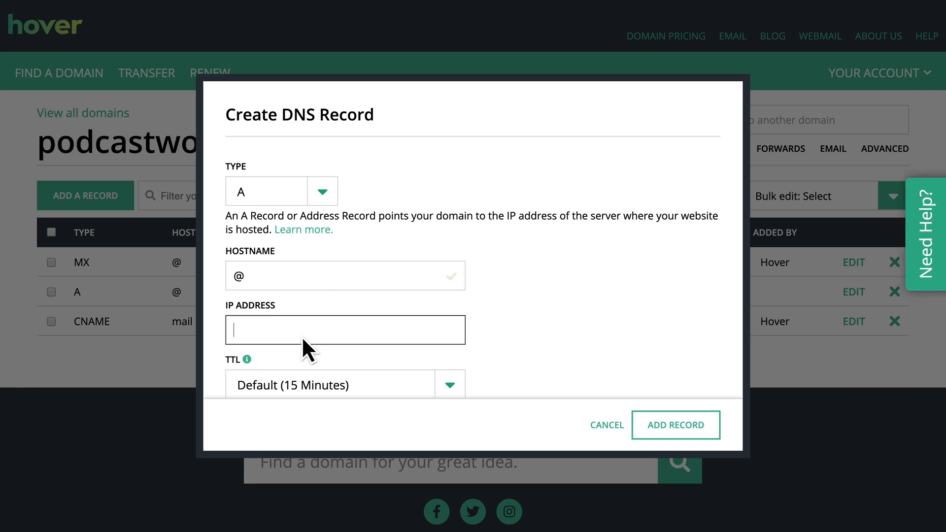
pyautogui.write('3.13.246.91')
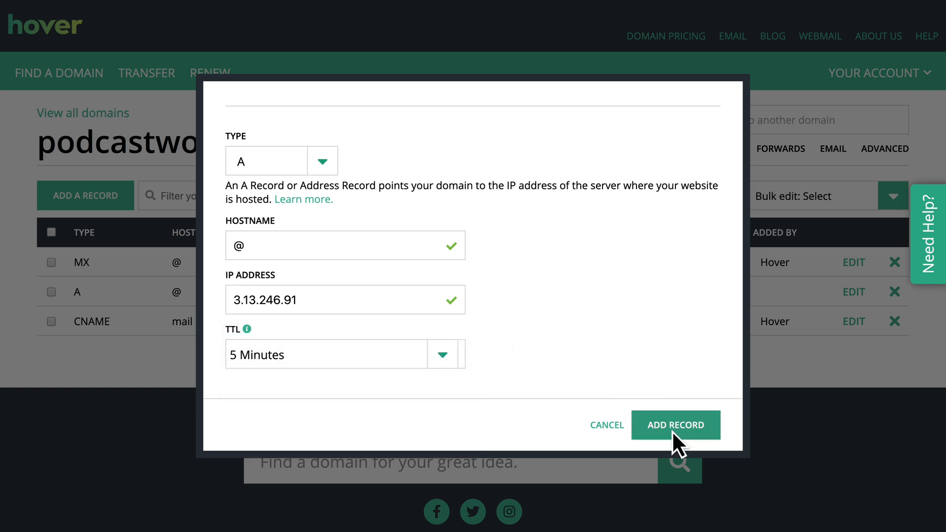
pyautogui.click(676, 425)
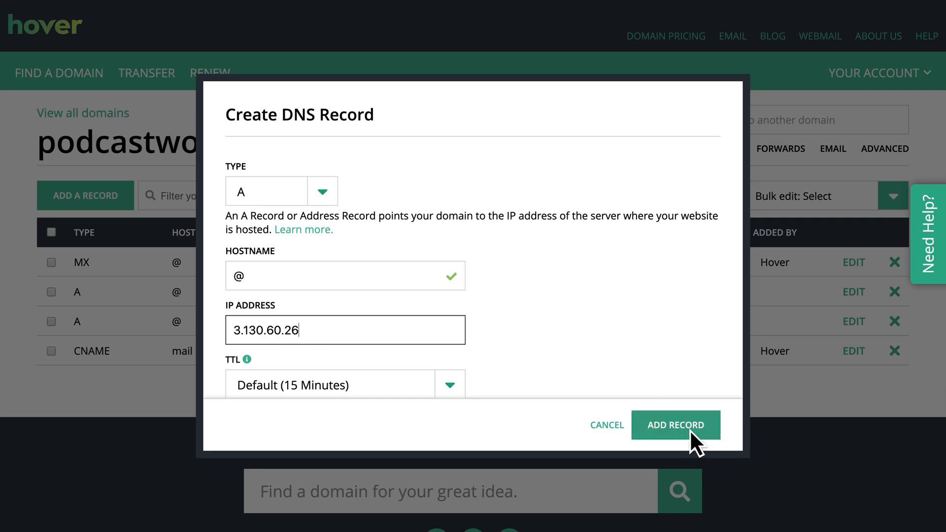
pyautogui.click(677, 426)
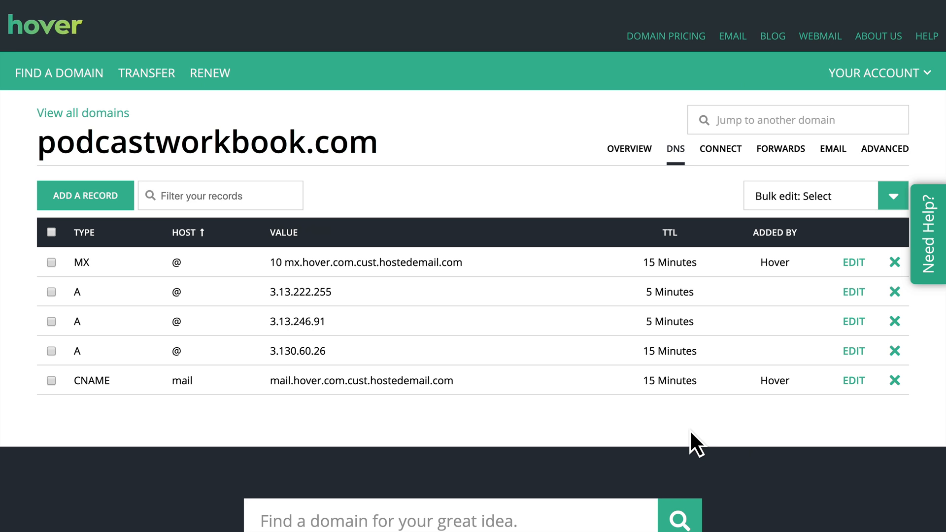
pyautogui.moveTo(143, 238)
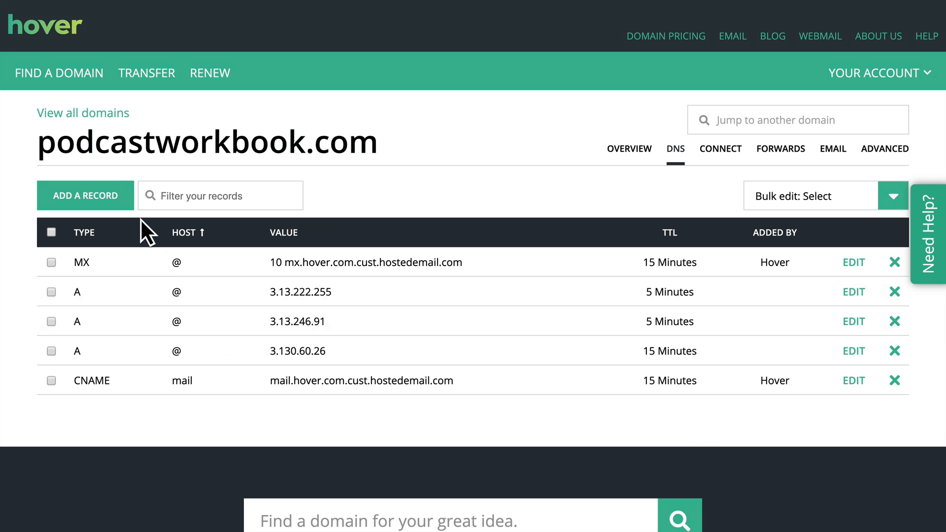
pyautogui.moveTo(115, 221)
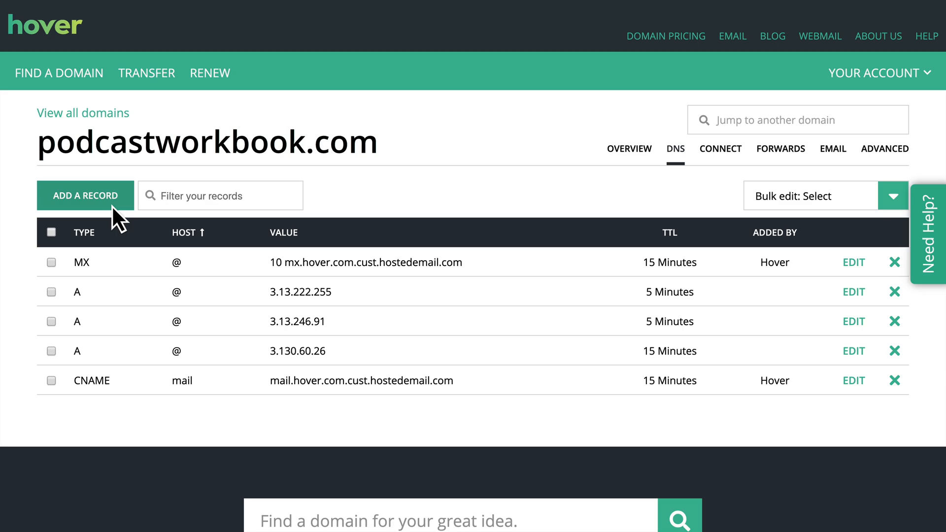
# - Add a www CNAME record targeting podcastworkbook.com with a 5-minute TTL
pyautogui.click(85, 195)
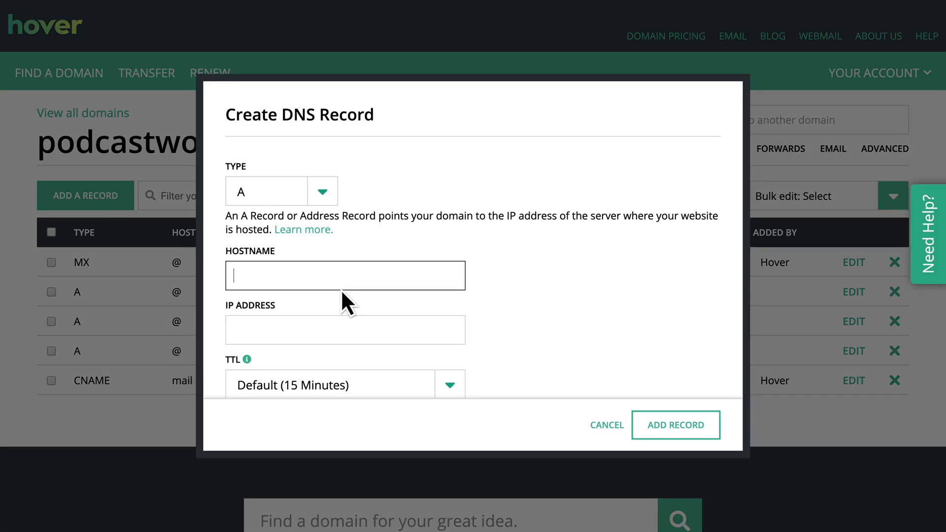
pyautogui.moveTo(392, 269)
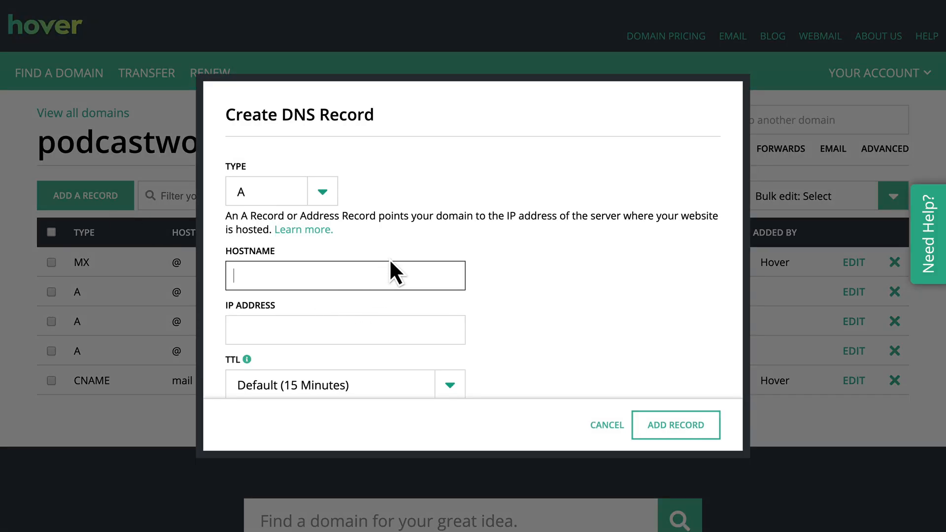
pyautogui.moveTo(322, 200)
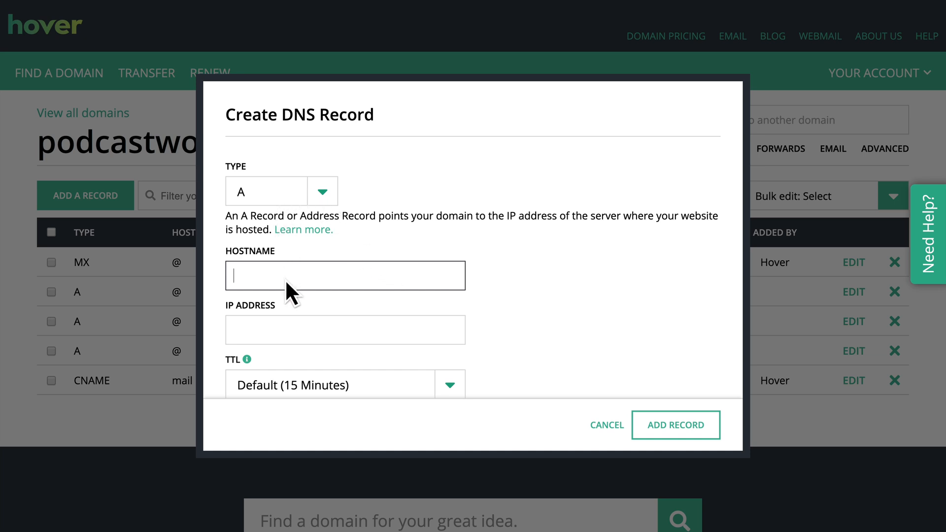
pyautogui.moveTo(301, 268)
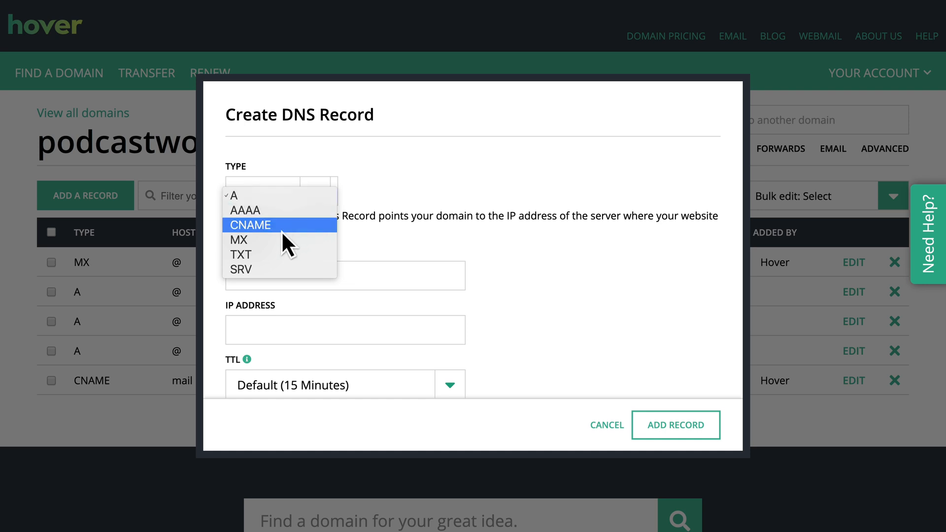
pyautogui.click(250, 225)
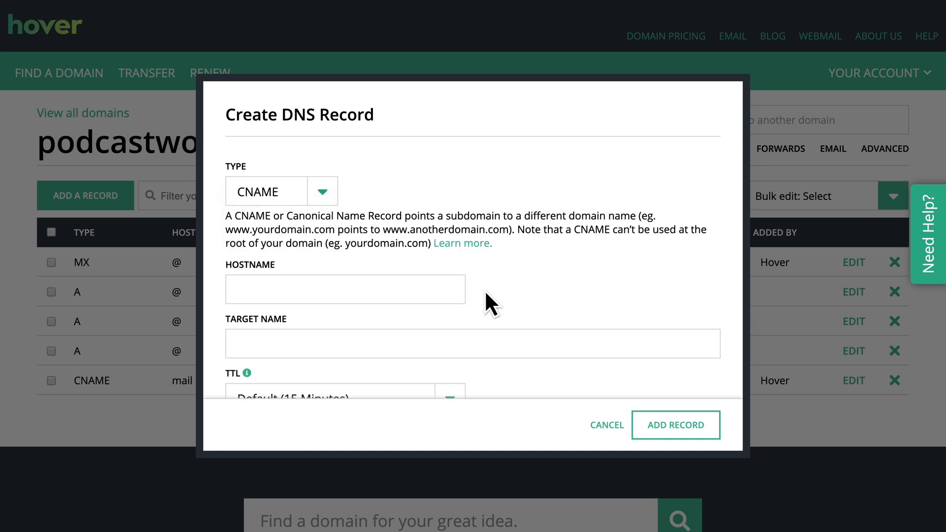
pyautogui.write('w')
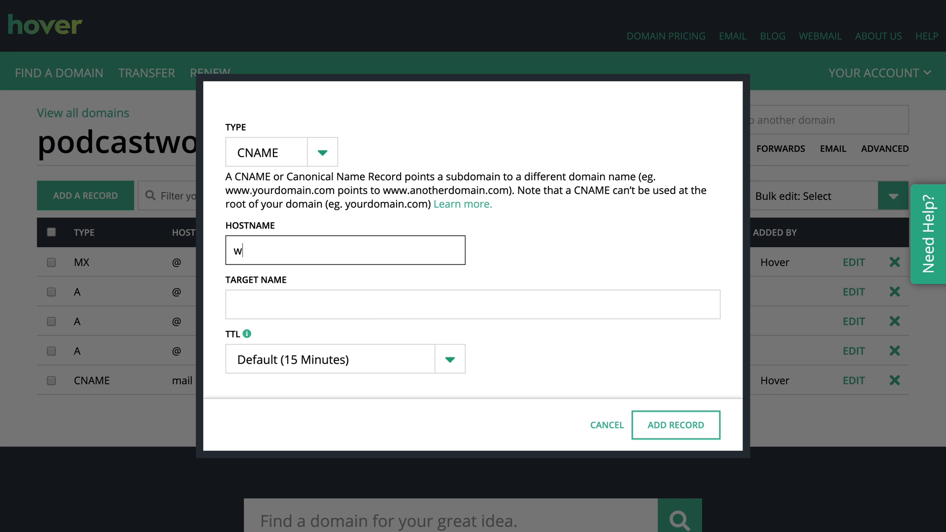
pyautogui.write('ww')
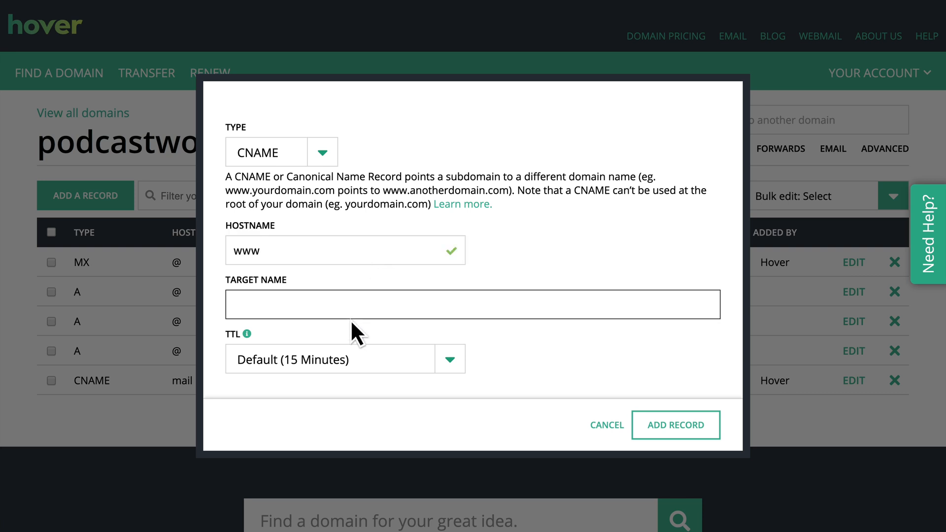
pyautogui.write('pod')
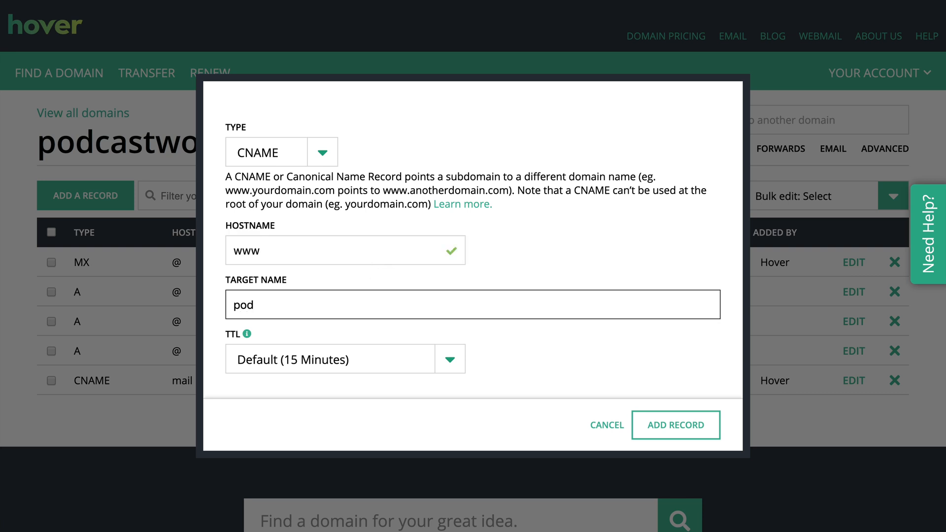
pyautogui.write('podcadt')
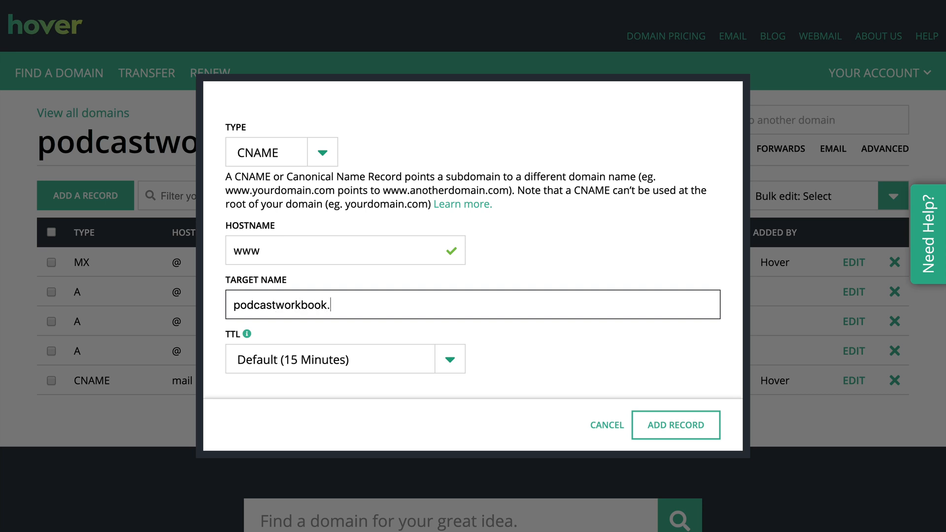
pyautogui.click(450, 359)
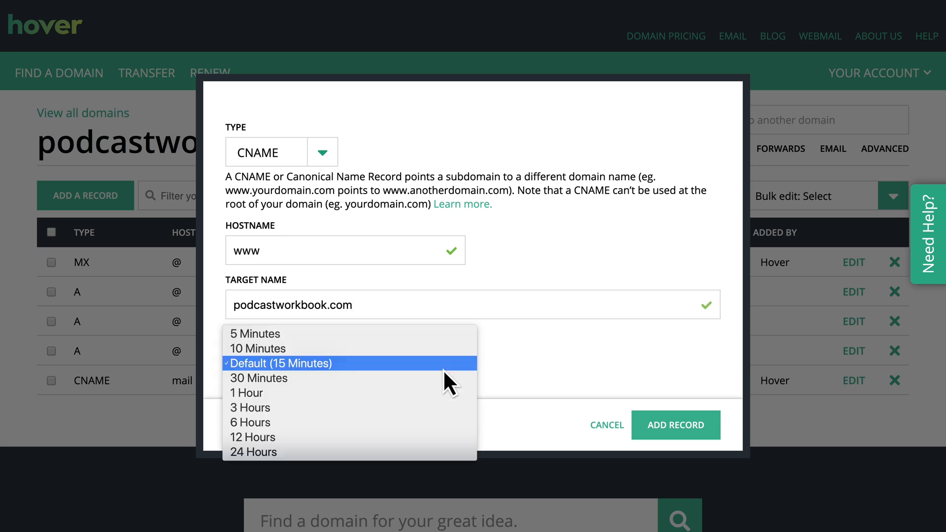
pyautogui.click(255, 333)
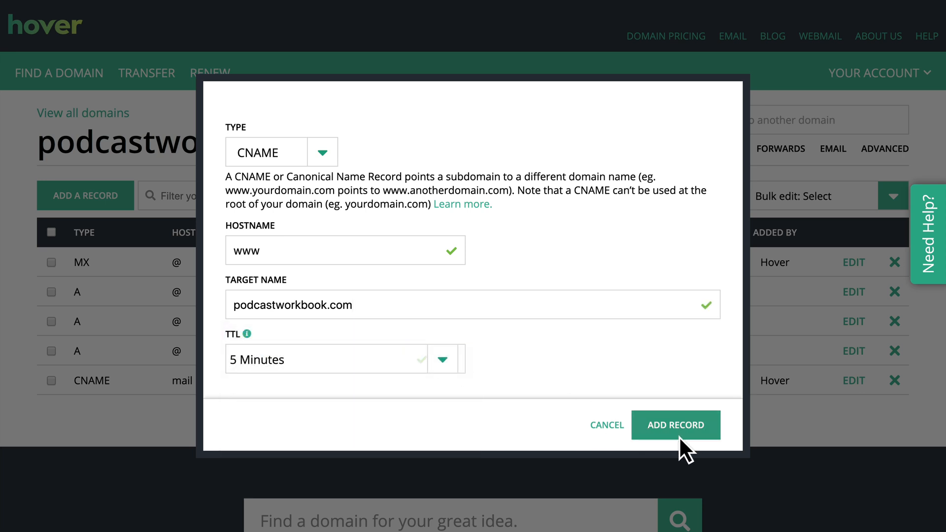
pyautogui.click(676, 426)
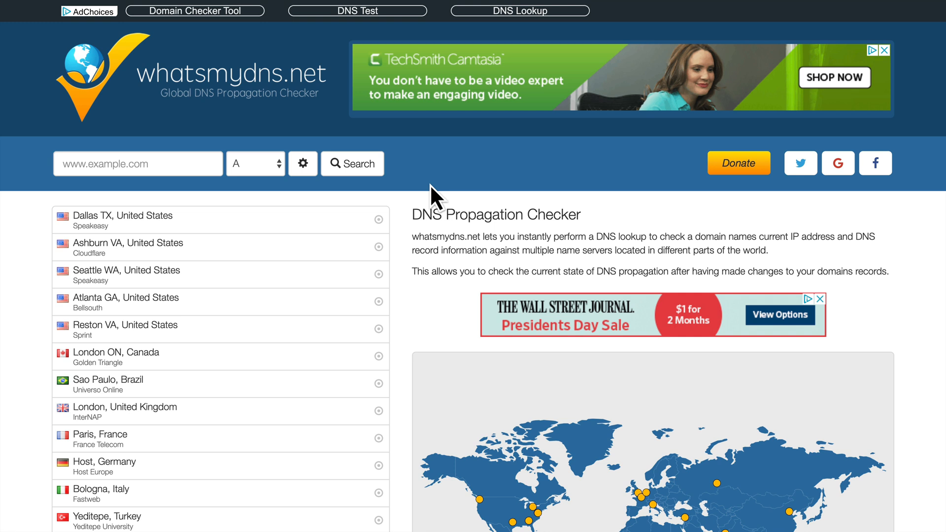
# - Run a whatsmydns.net A-record lookup for podcastworkbook.com
pyautogui.write('p')
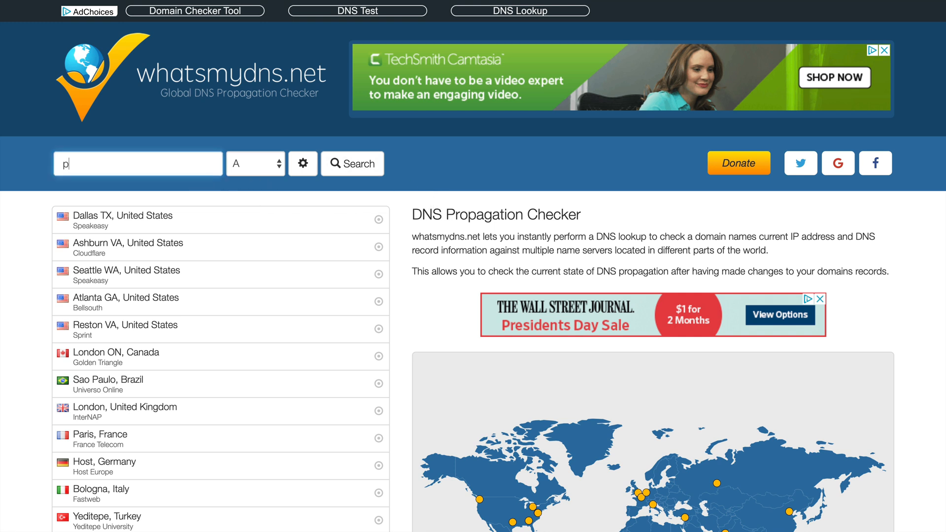
pyautogui.write('odcastwor')
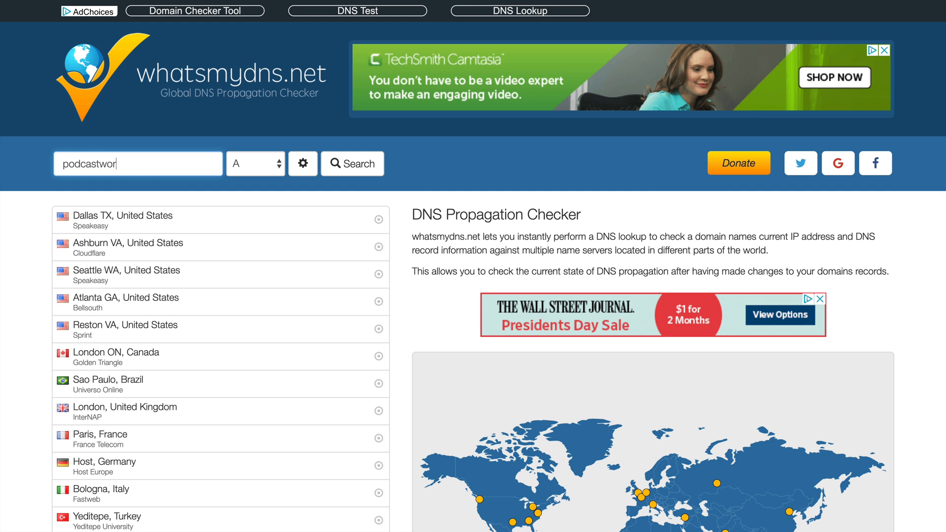
pyautogui.write('kbook.com')
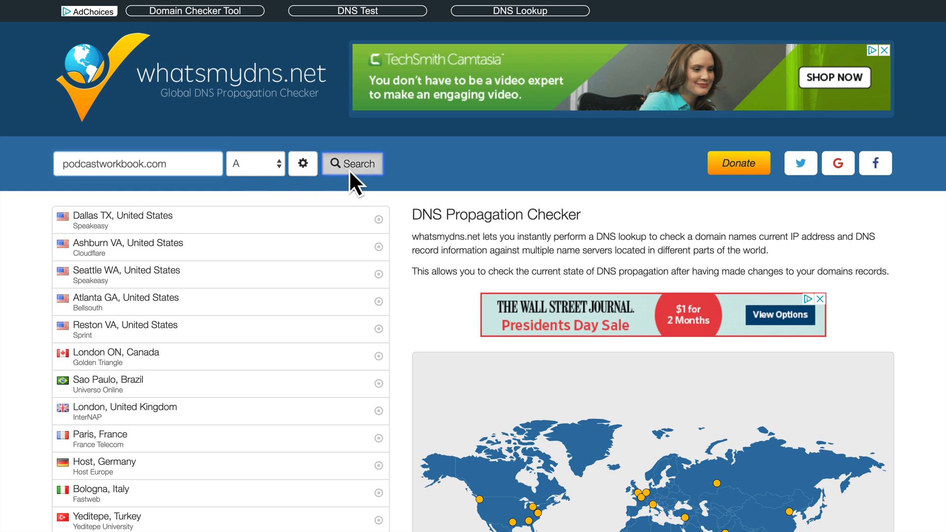
pyautogui.click(352, 164)
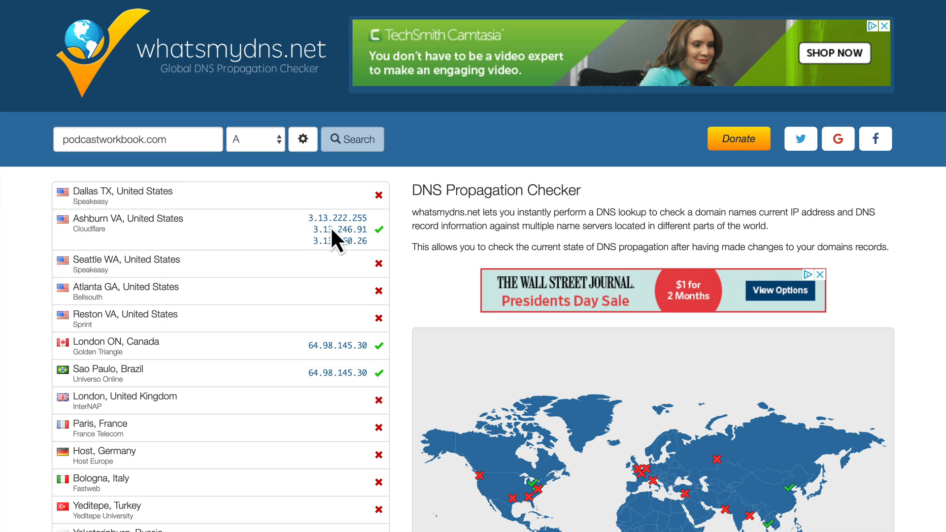
# - Scroll through the worldwide server results and map showing partial propagation
pyautogui.scroll(-3)
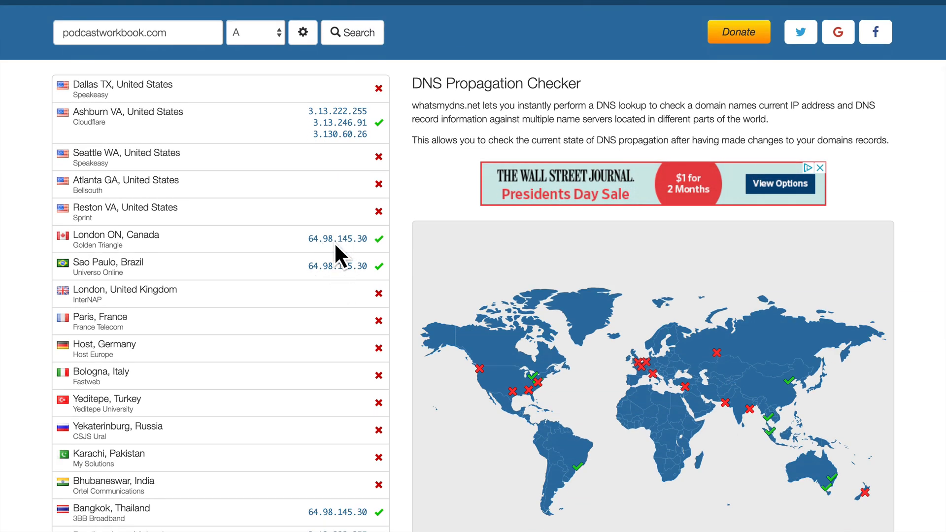
pyautogui.scroll(-3)
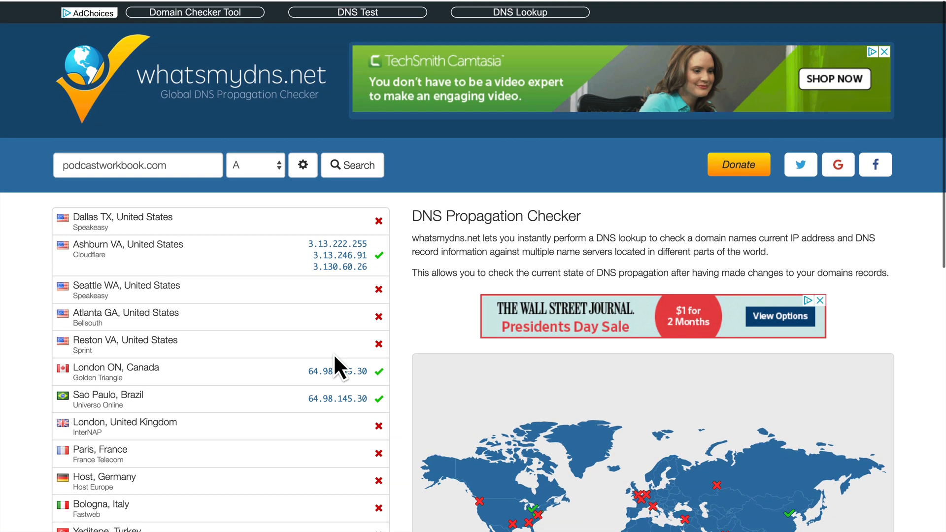
pyautogui.scroll(-3)
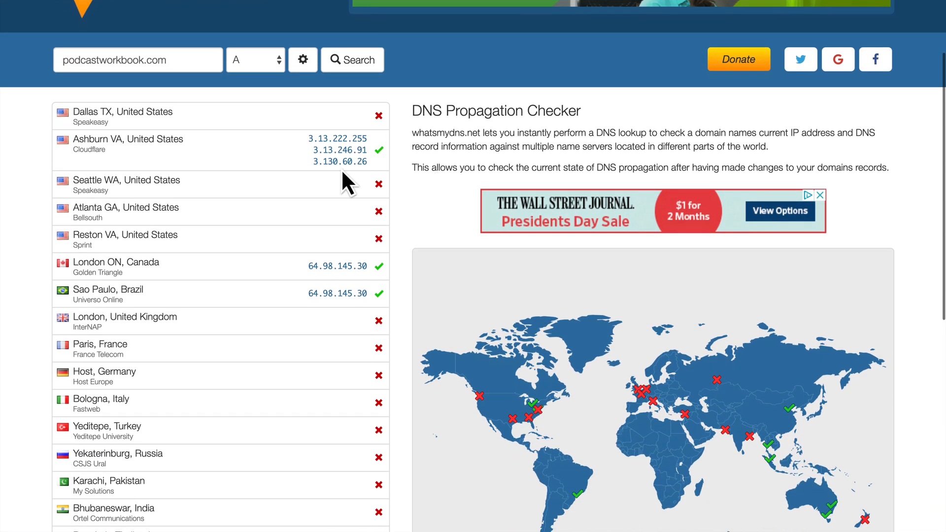
pyautogui.scroll(-3)
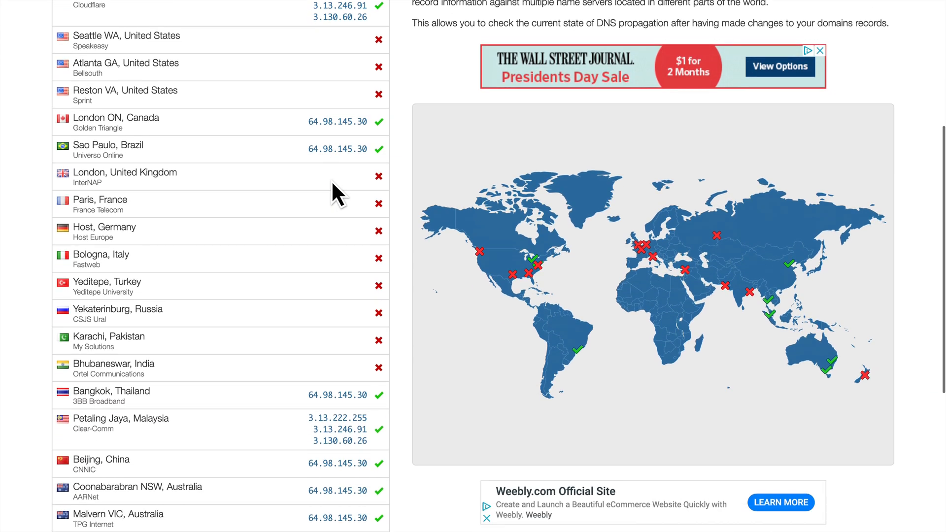
pyautogui.scroll(-3)
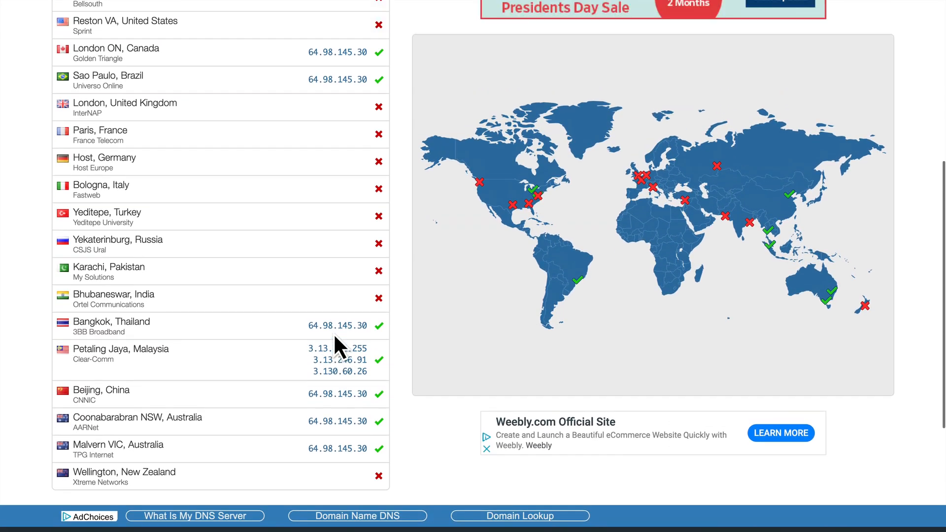
pyautogui.scroll(3)
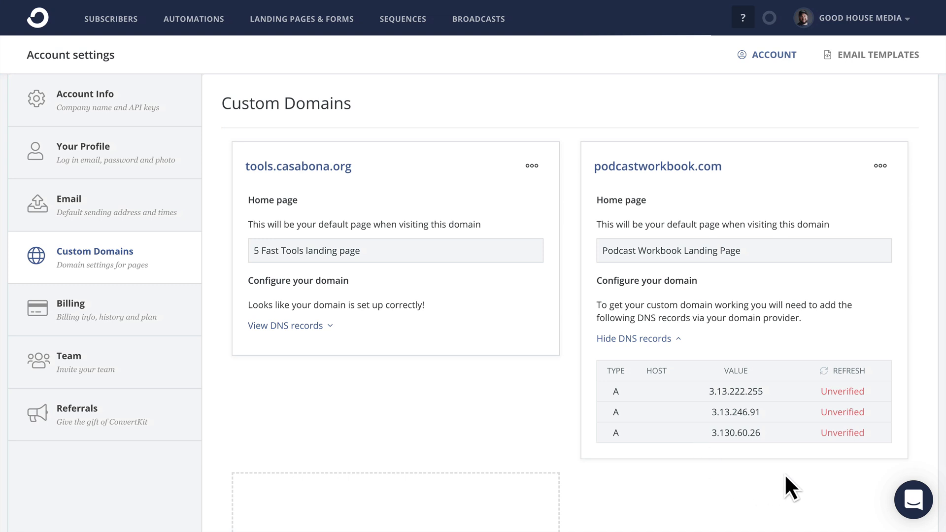
pyautogui.moveTo(848, 395)
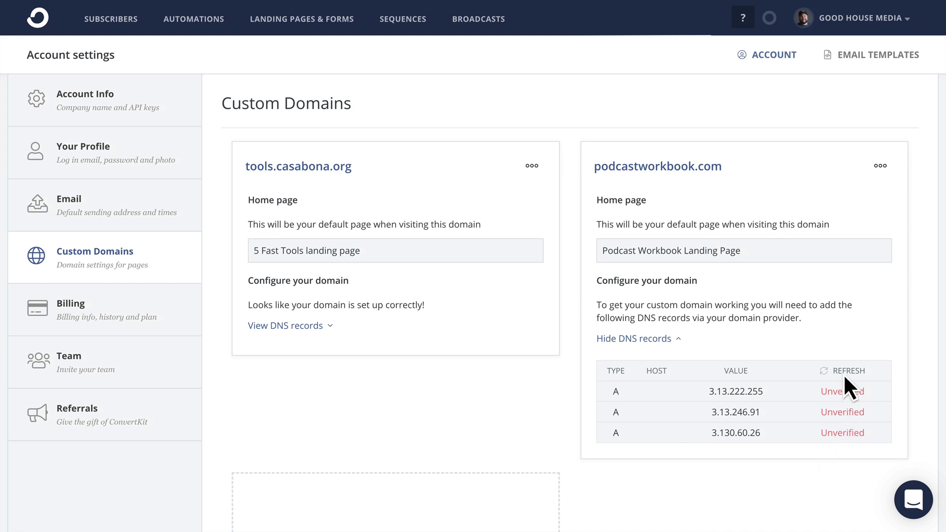
# - Refresh podcastworkbook.com's DNS table until its three A records show Verified
pyautogui.click(847, 371)
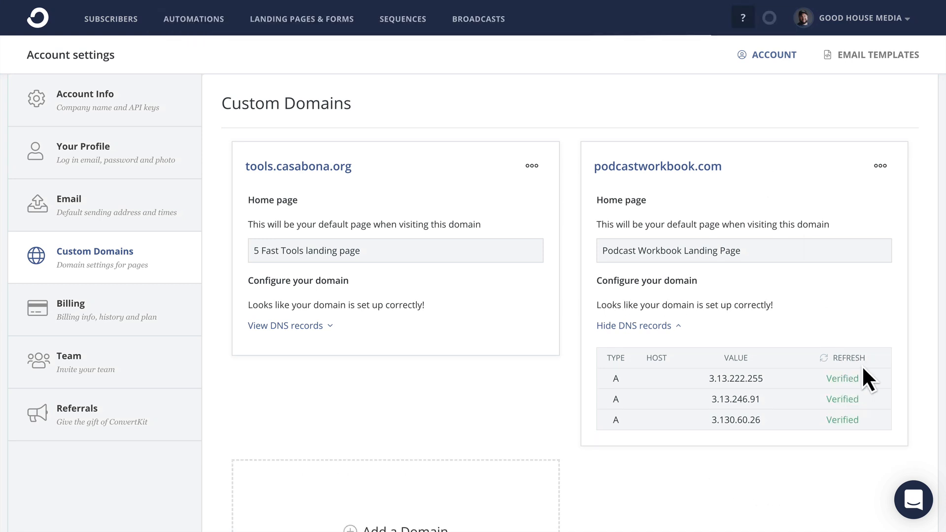